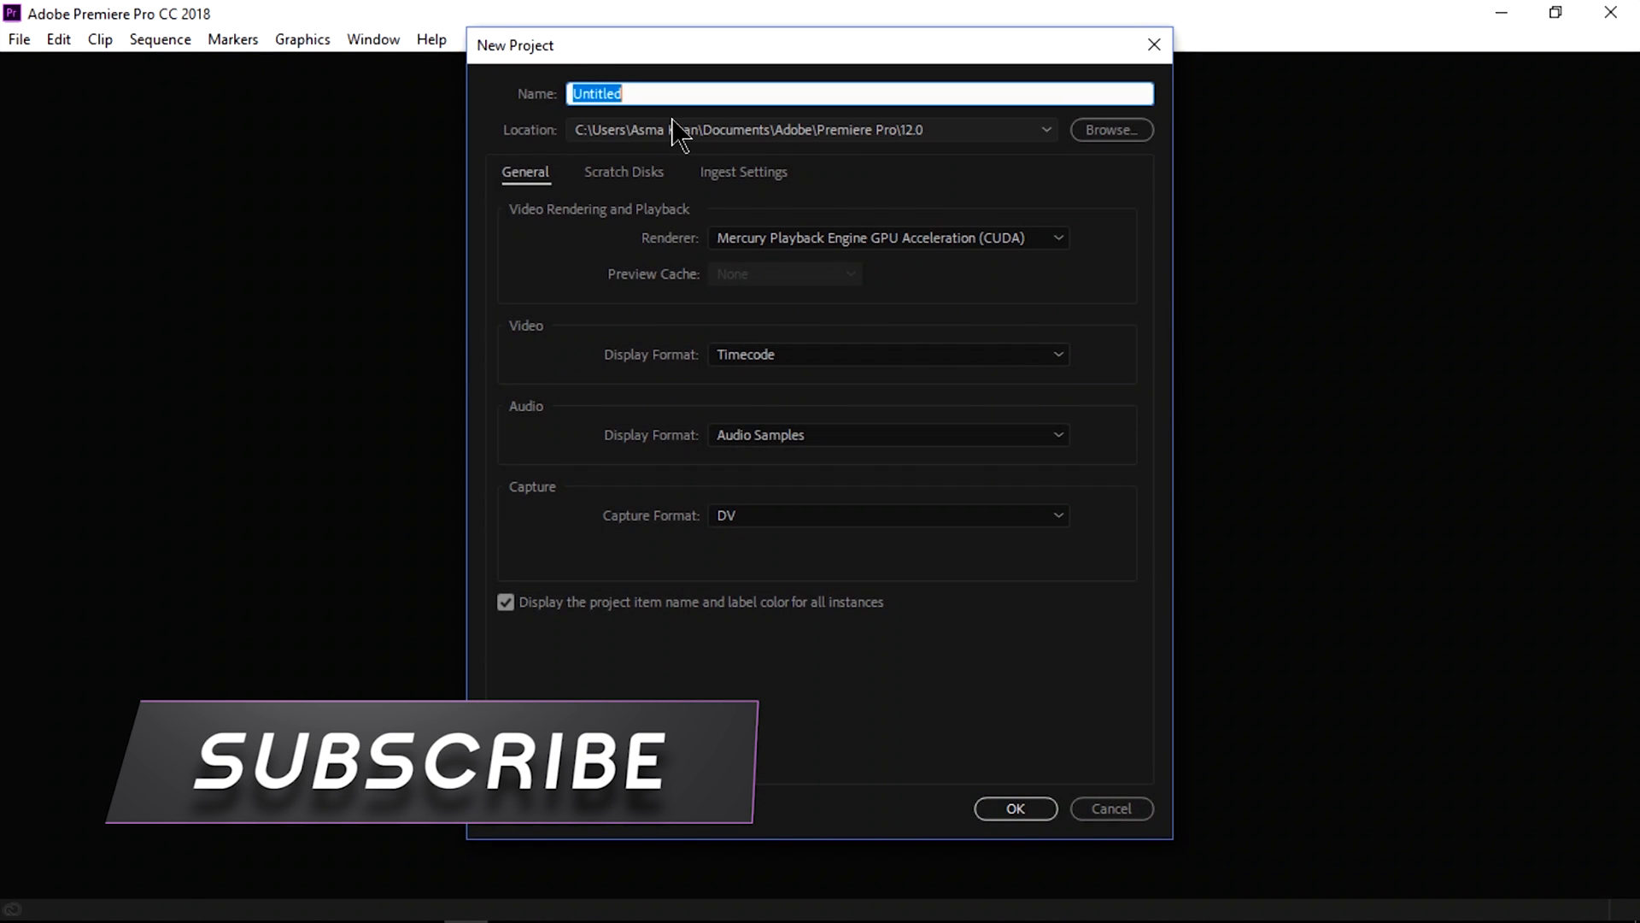
Enter 'Proxy Settings' as the project name and trim it to 'Proxy Setting'.
text(Pro)
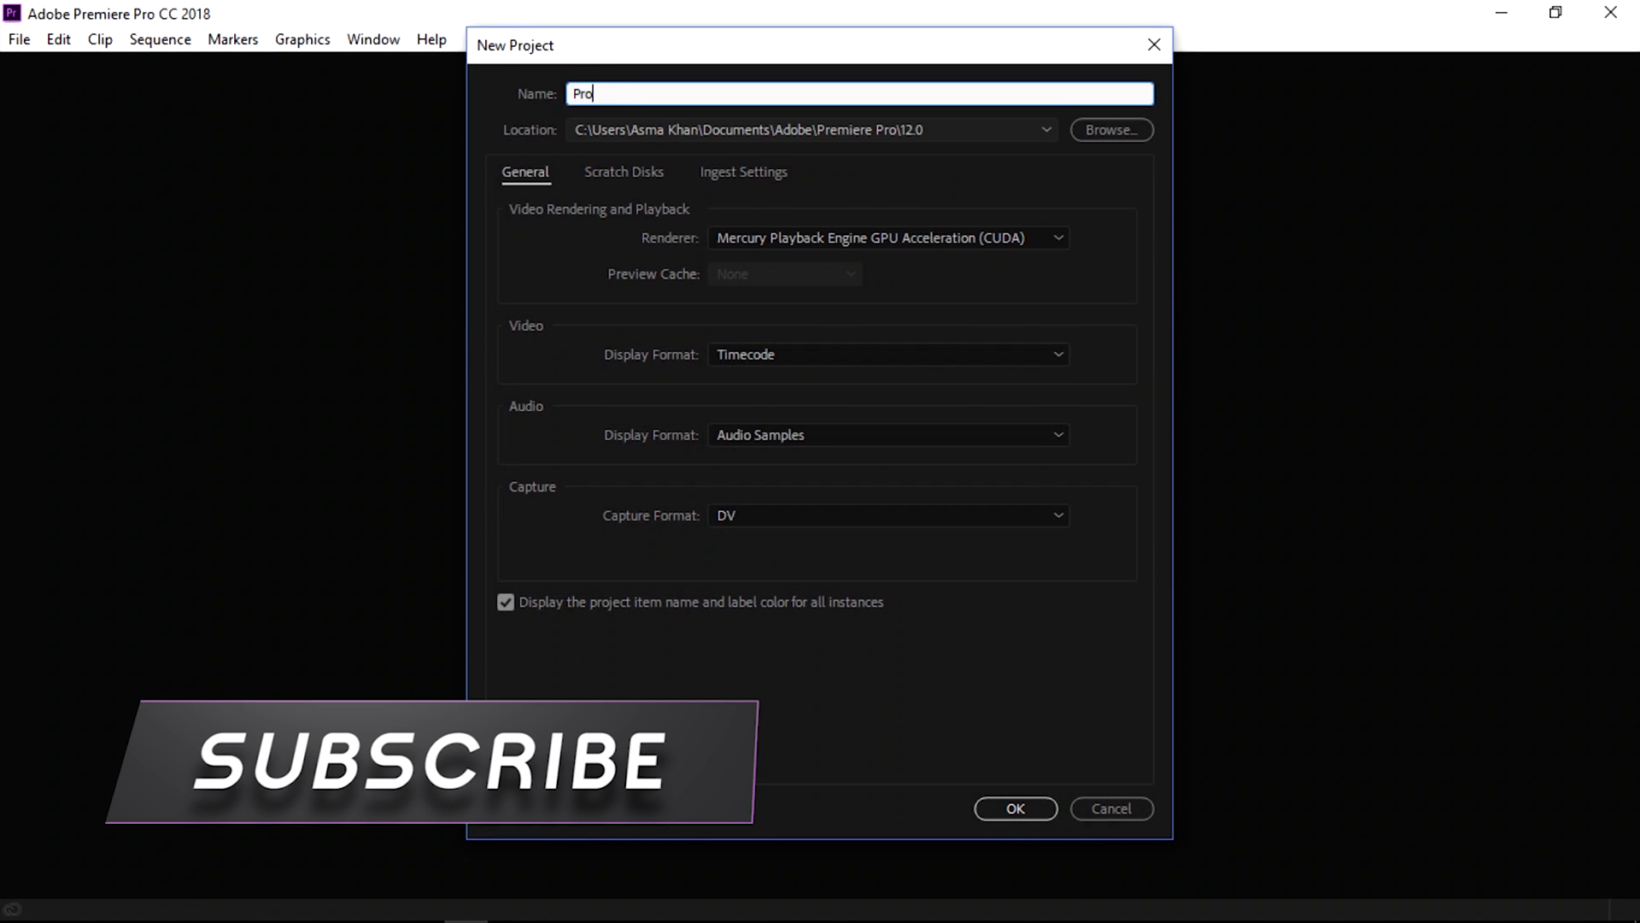
text(xy Settin)
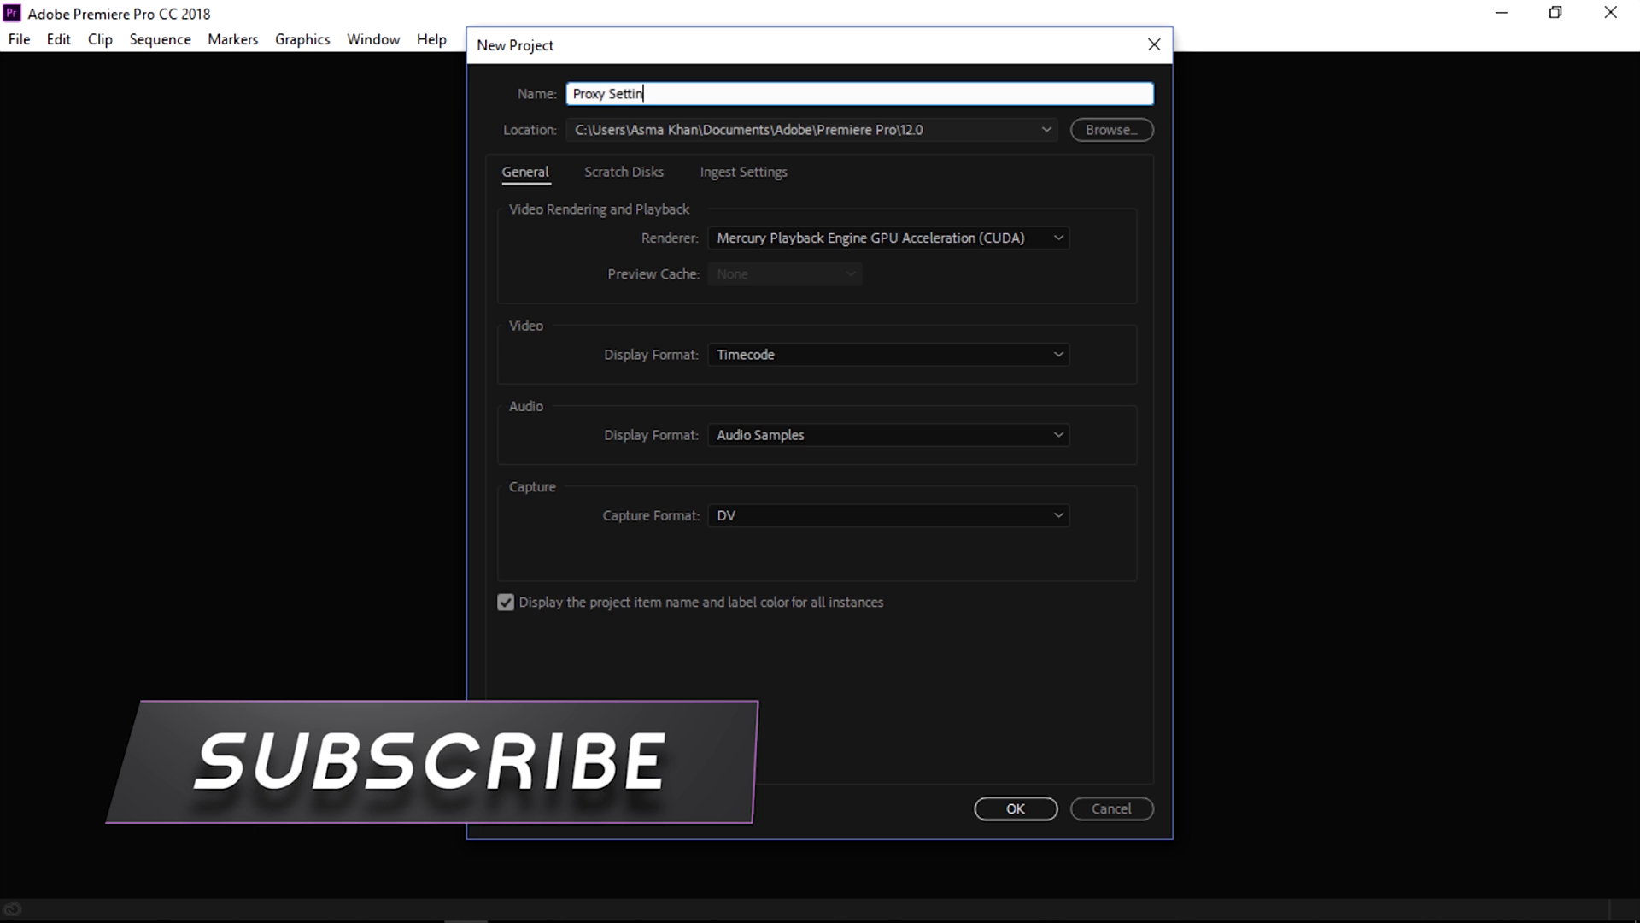
text(gs)
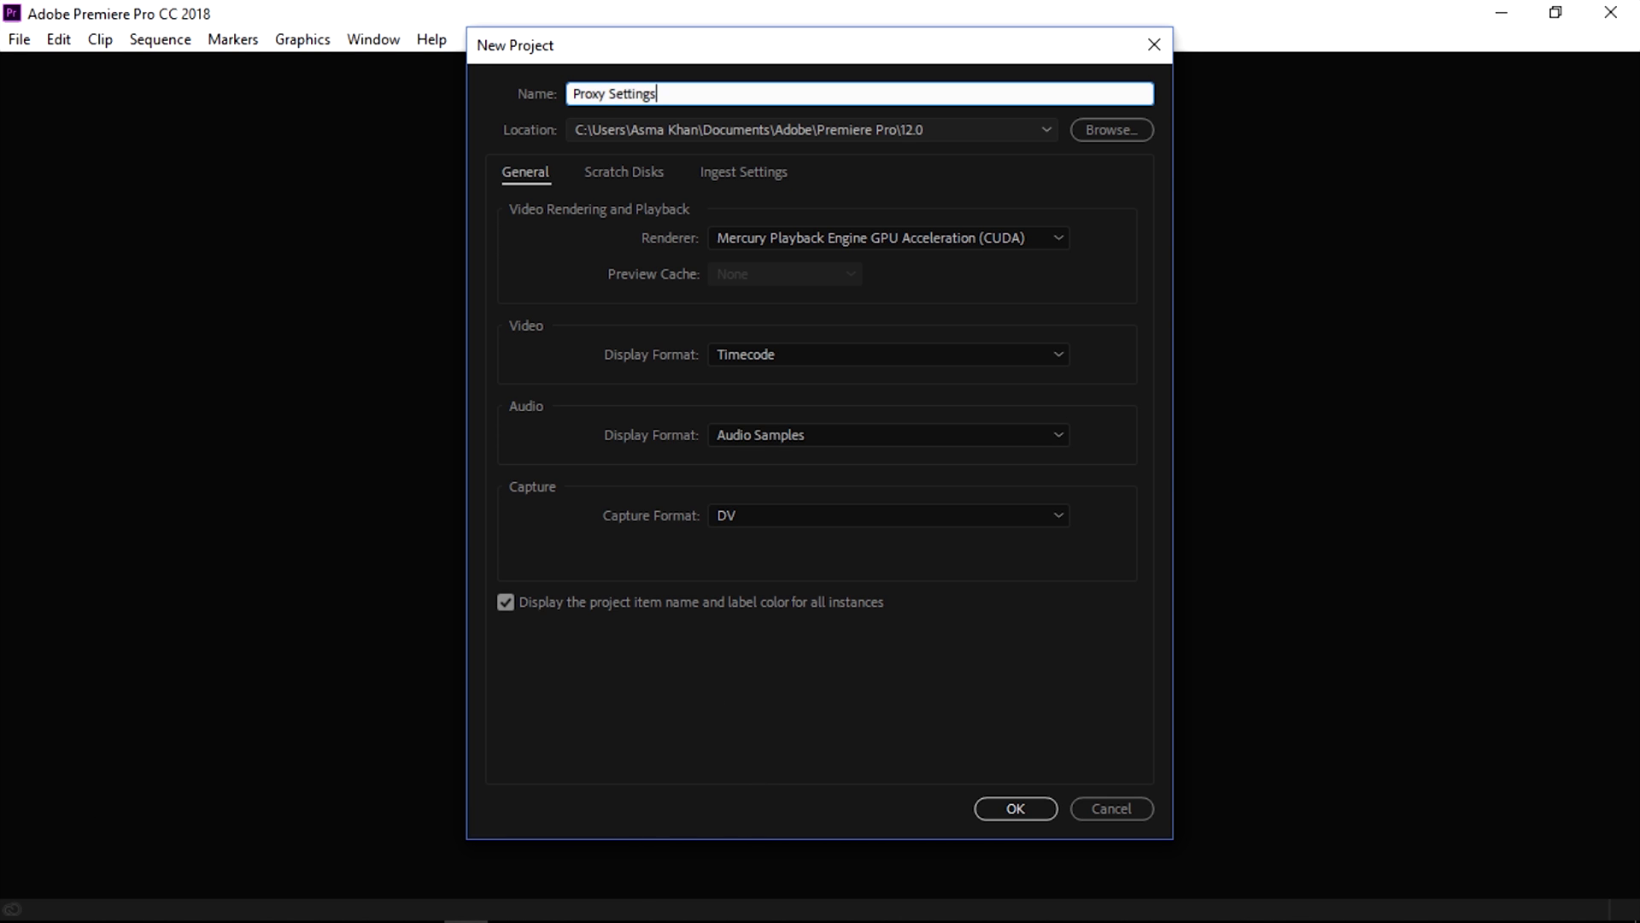
key(Backspace)
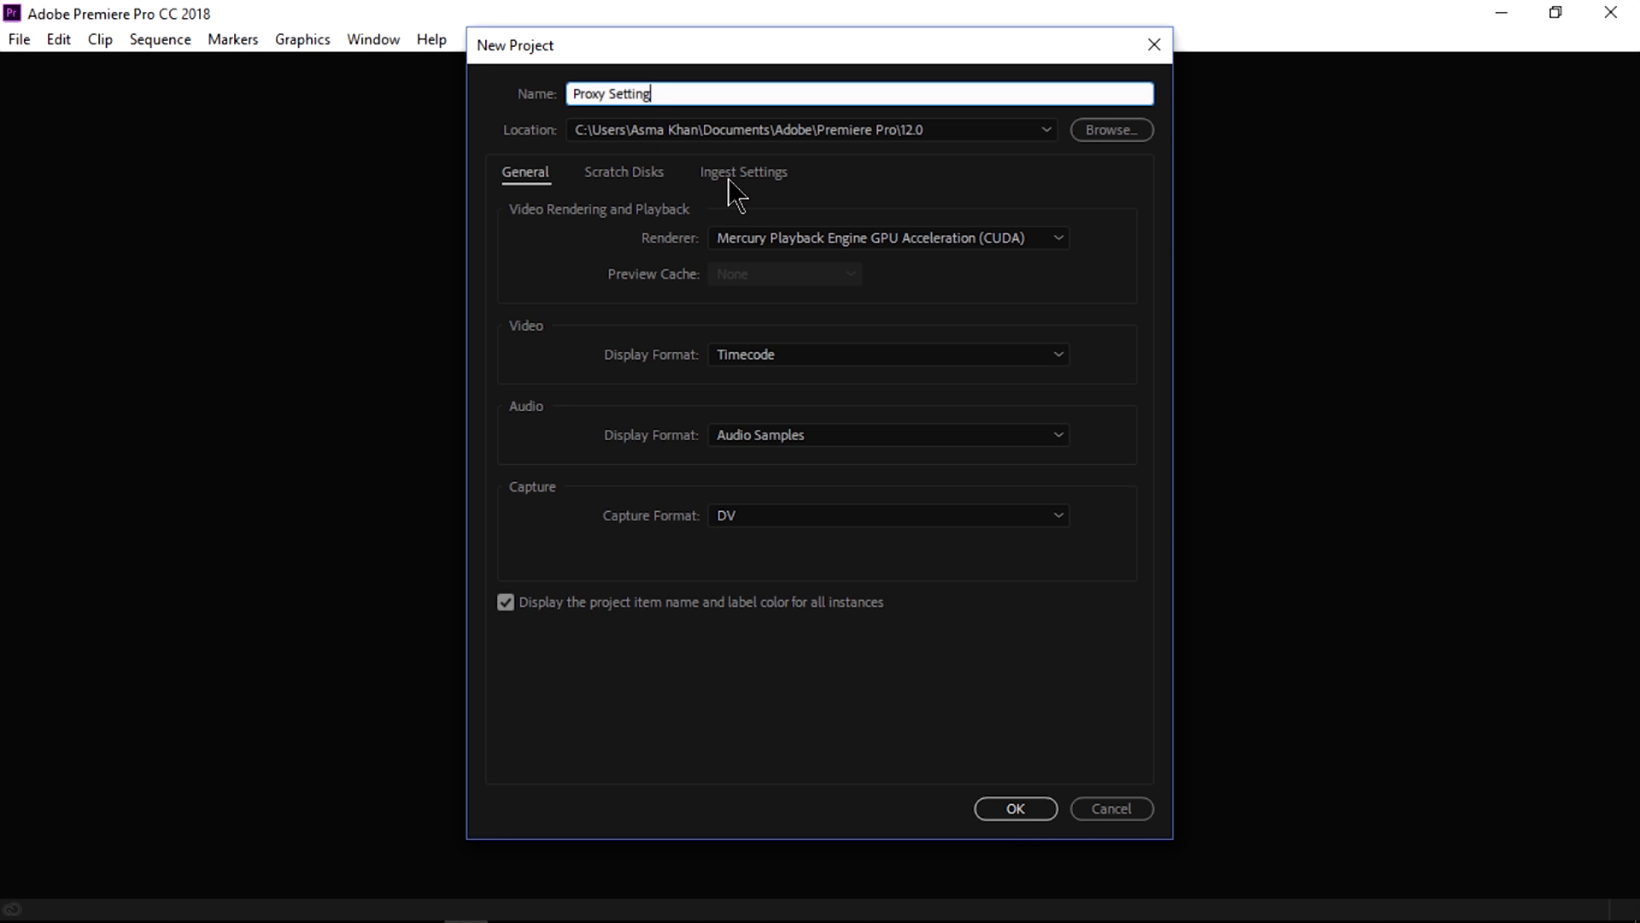
Enable Ingest on import and settle on the Create Proxies action.
click(743, 171)
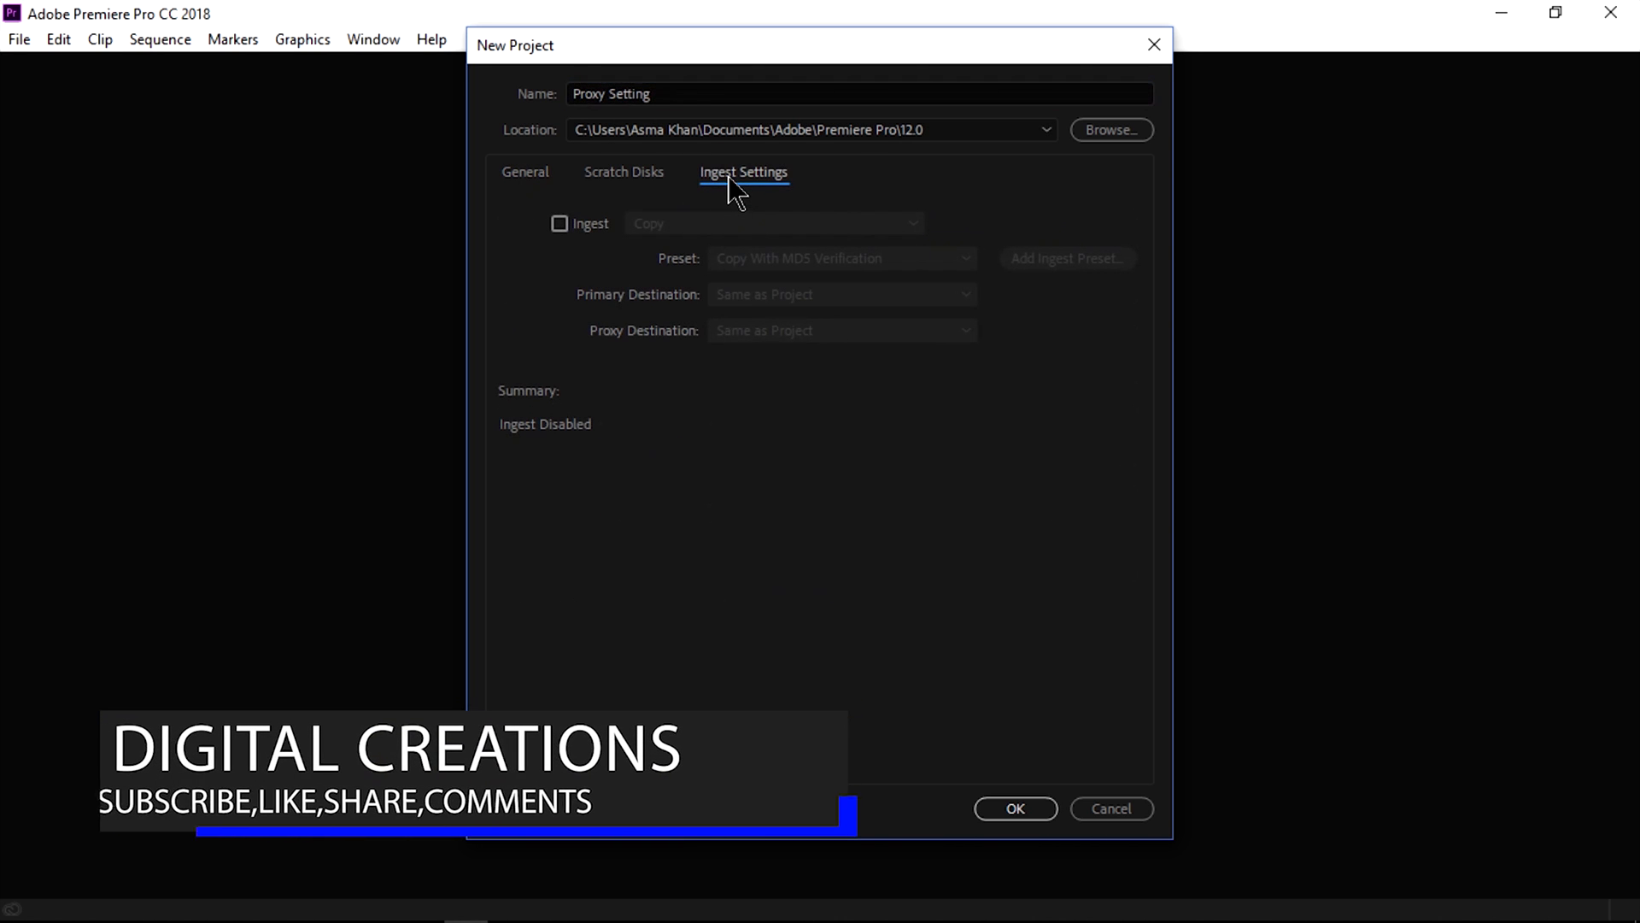
mouse_move(615, 239)
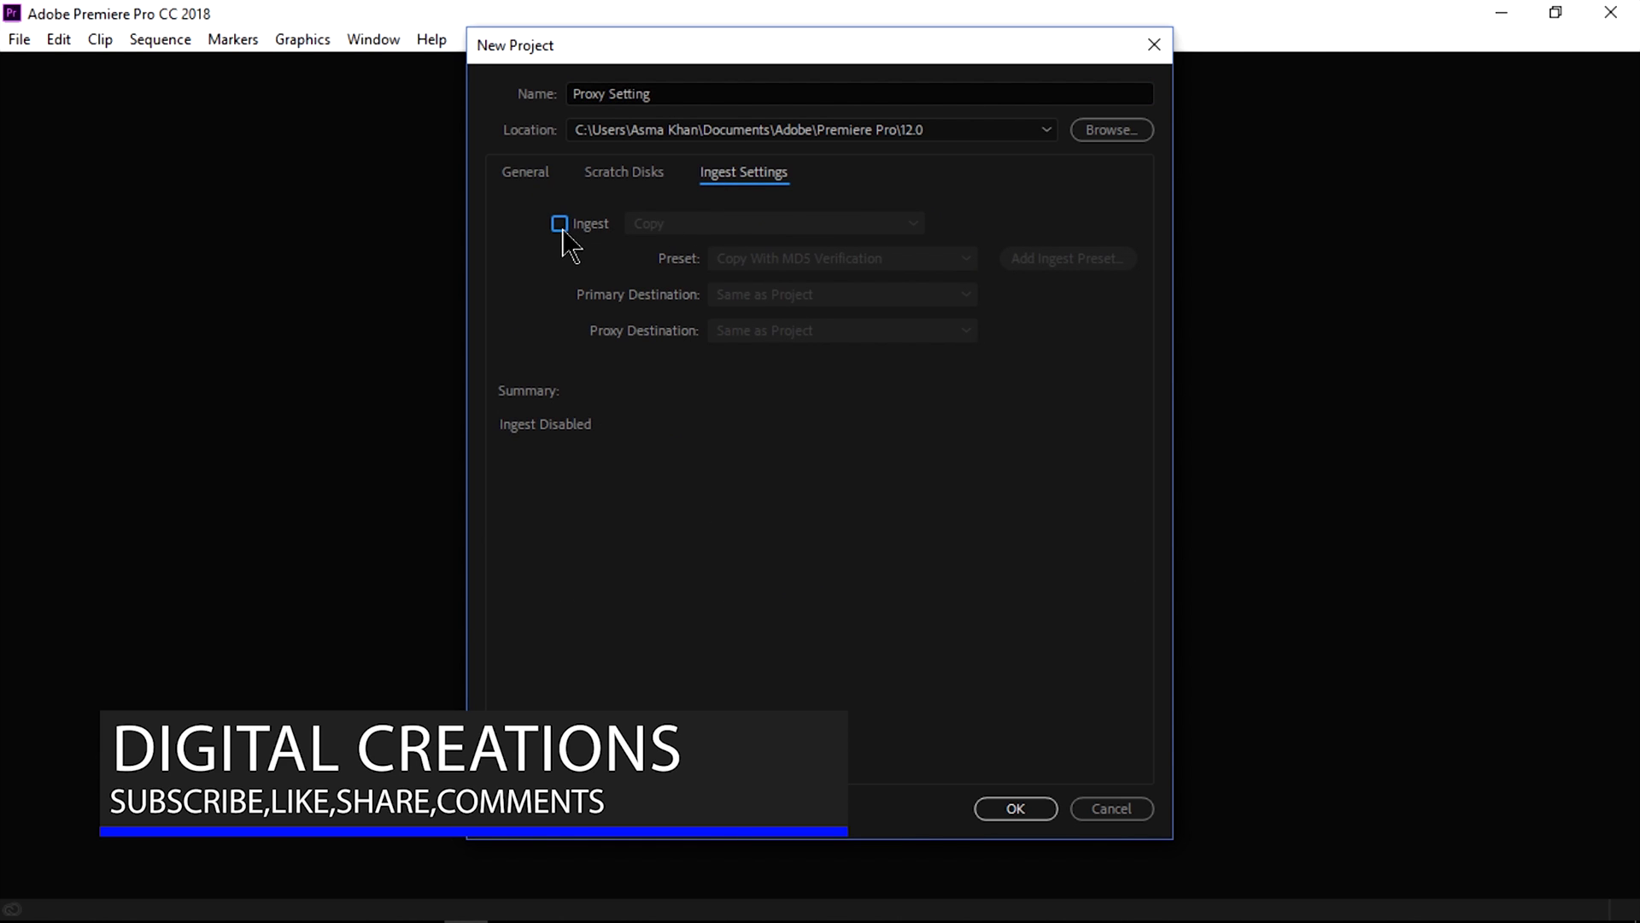
click(560, 222)
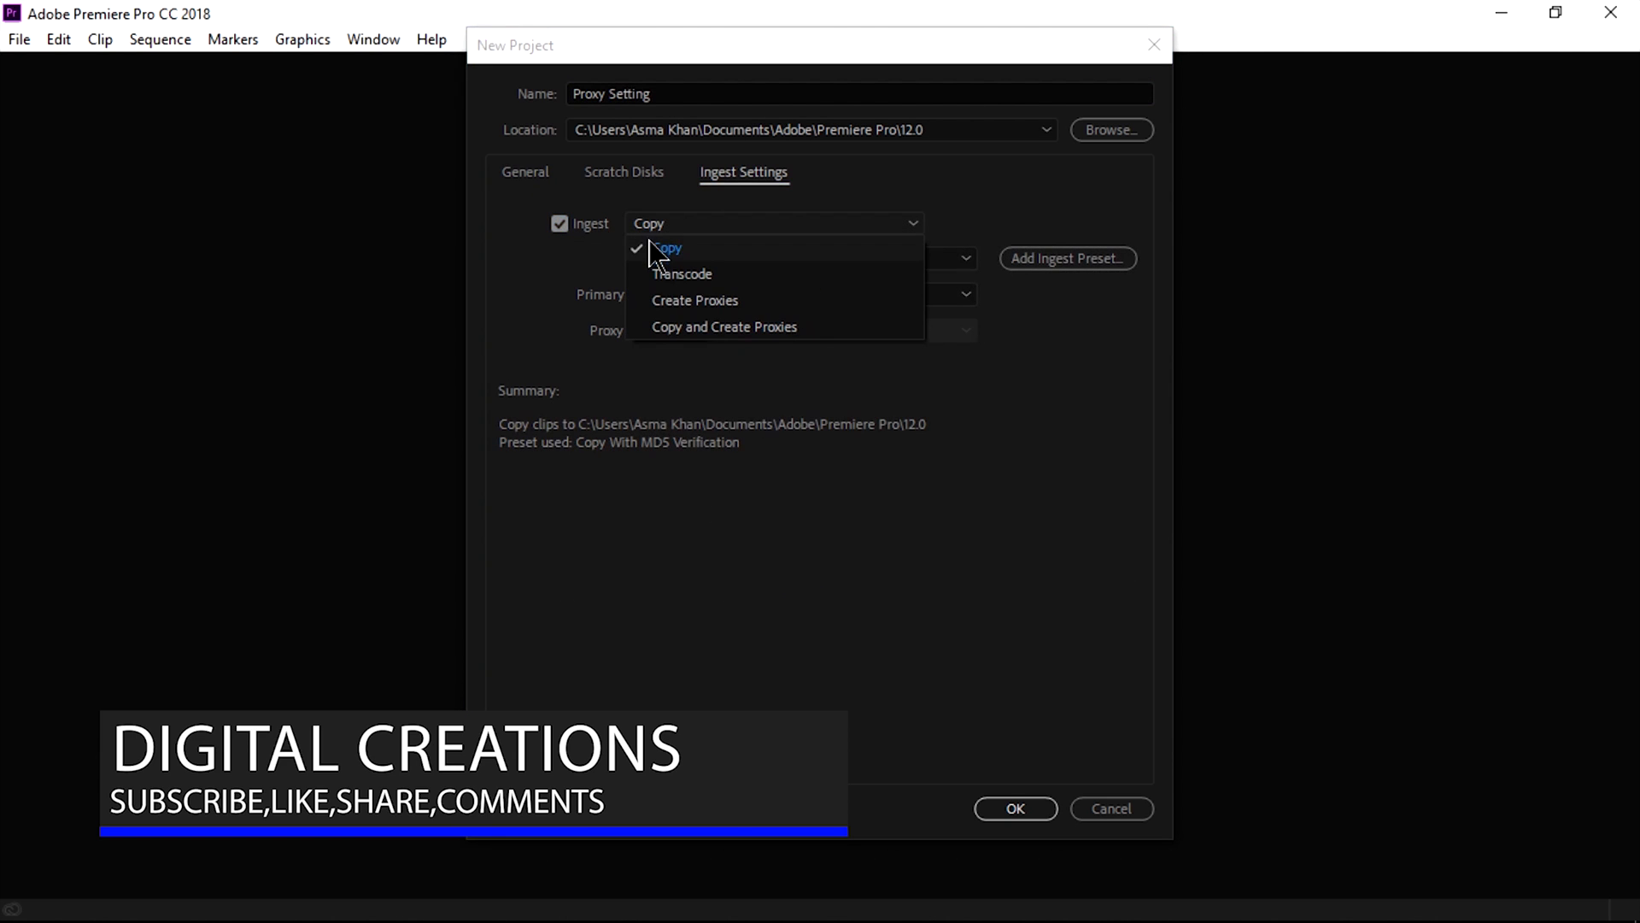
mouse_move(680, 273)
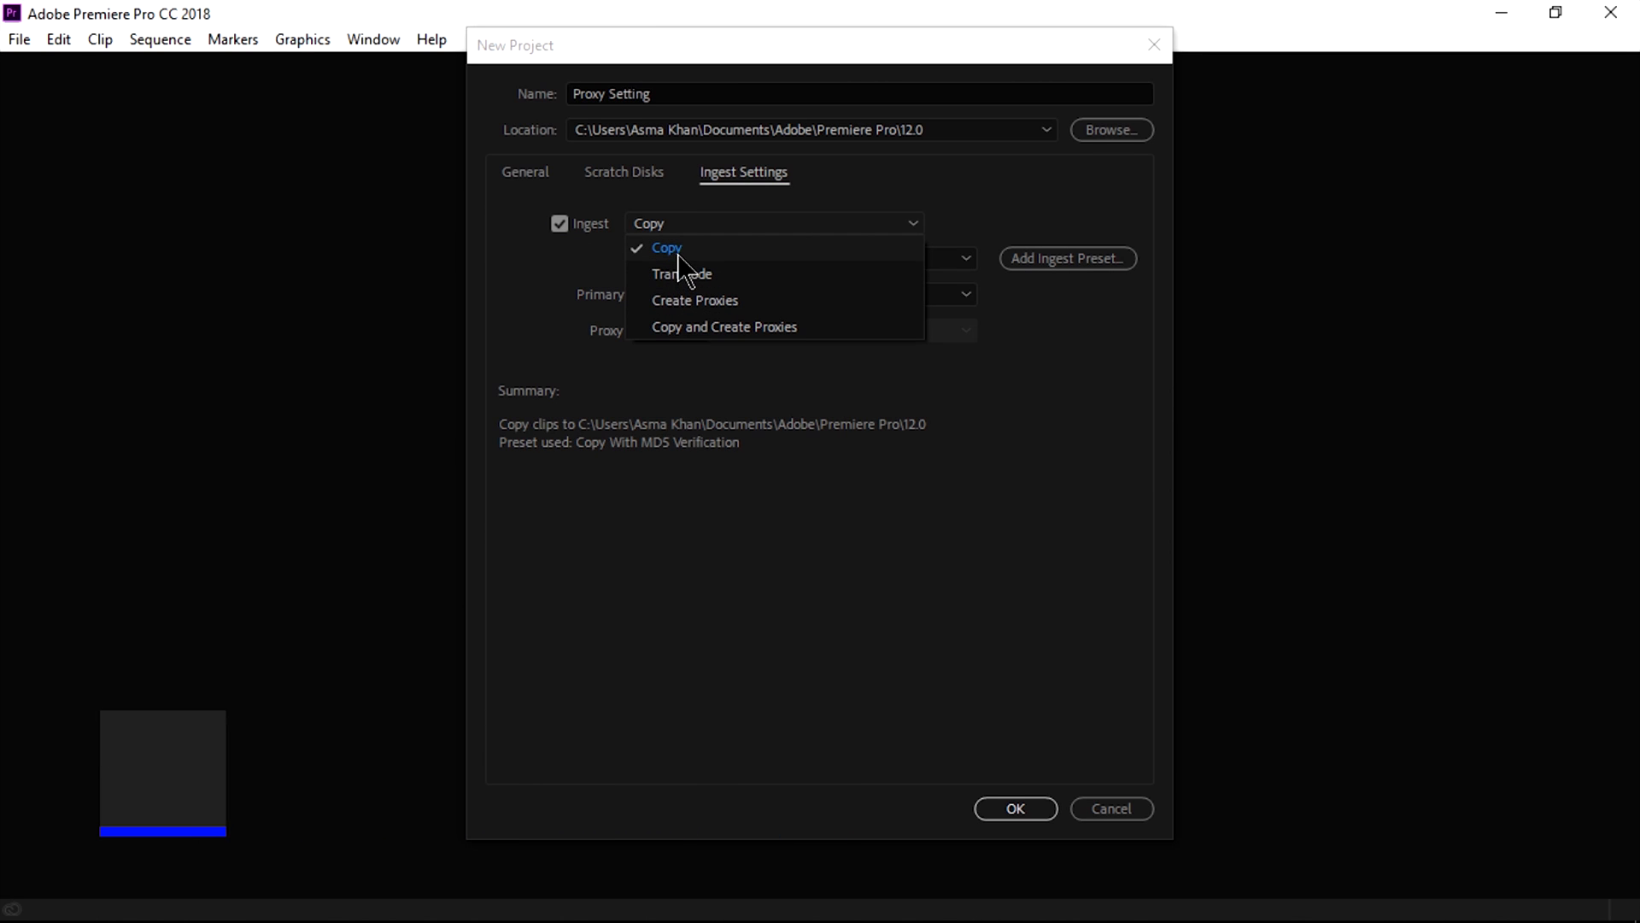
mouse_move(693, 277)
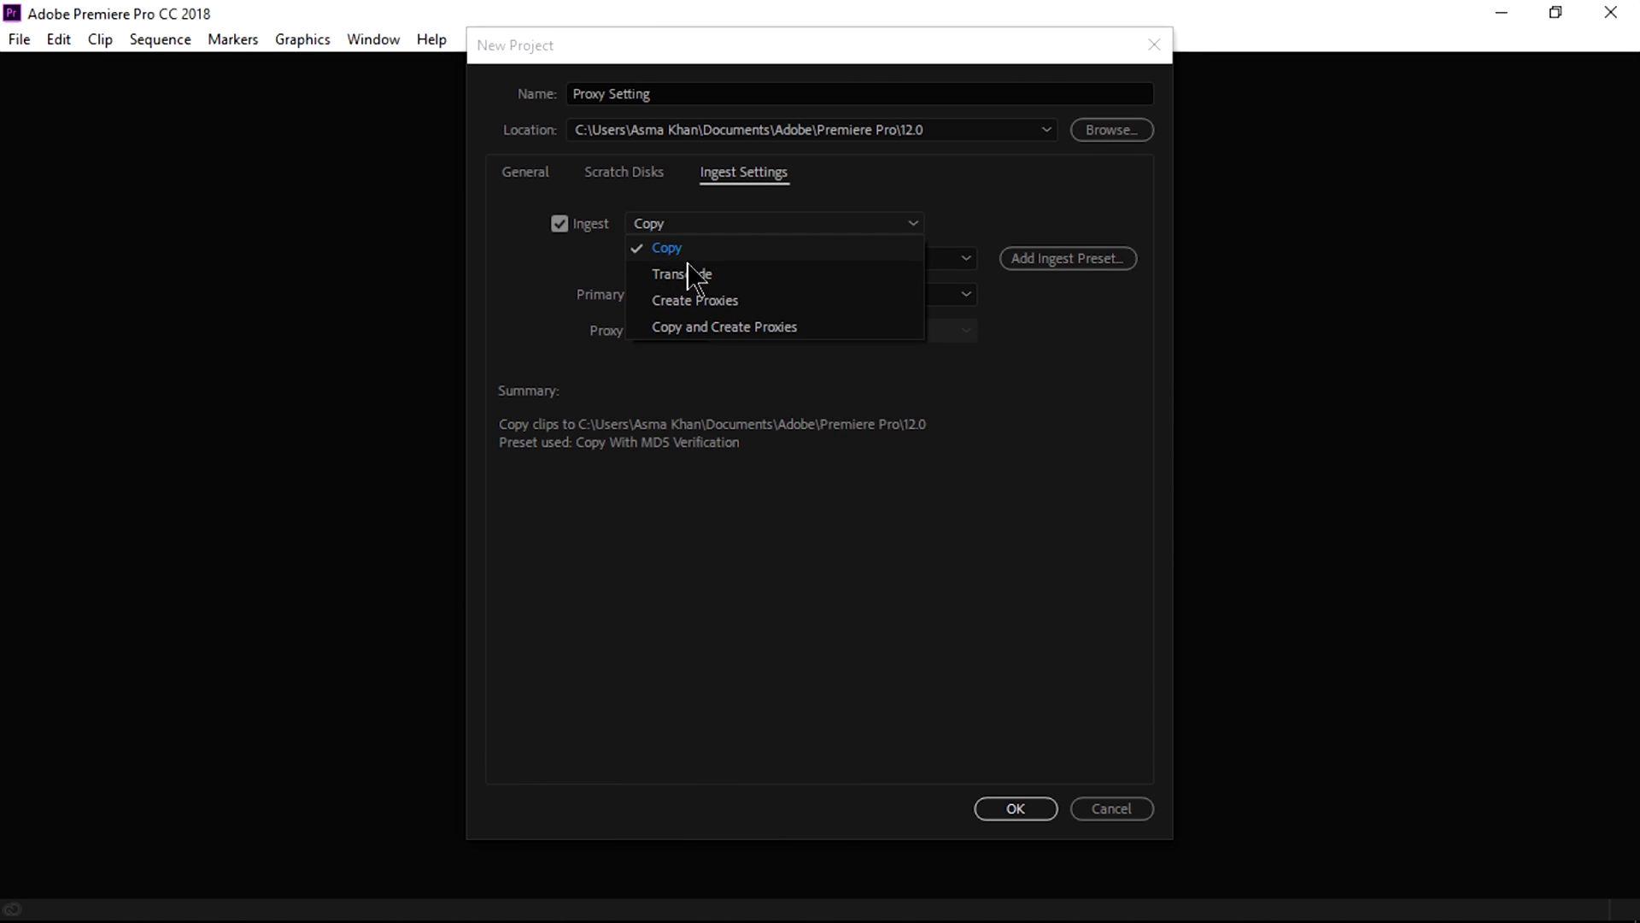
click(682, 274)
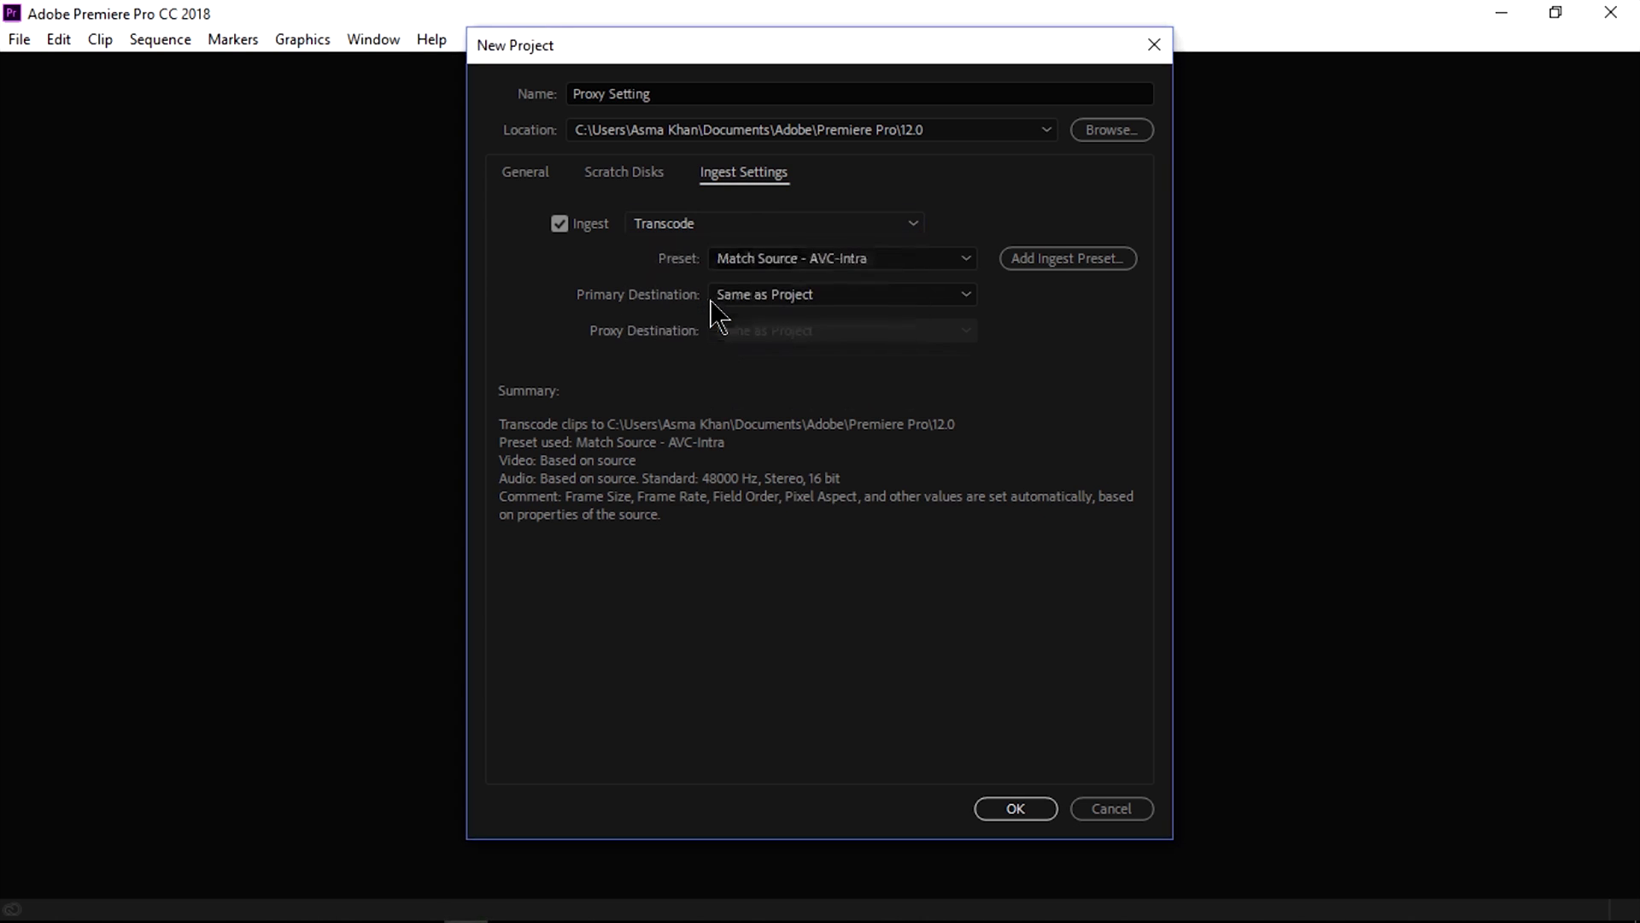
click(774, 223)
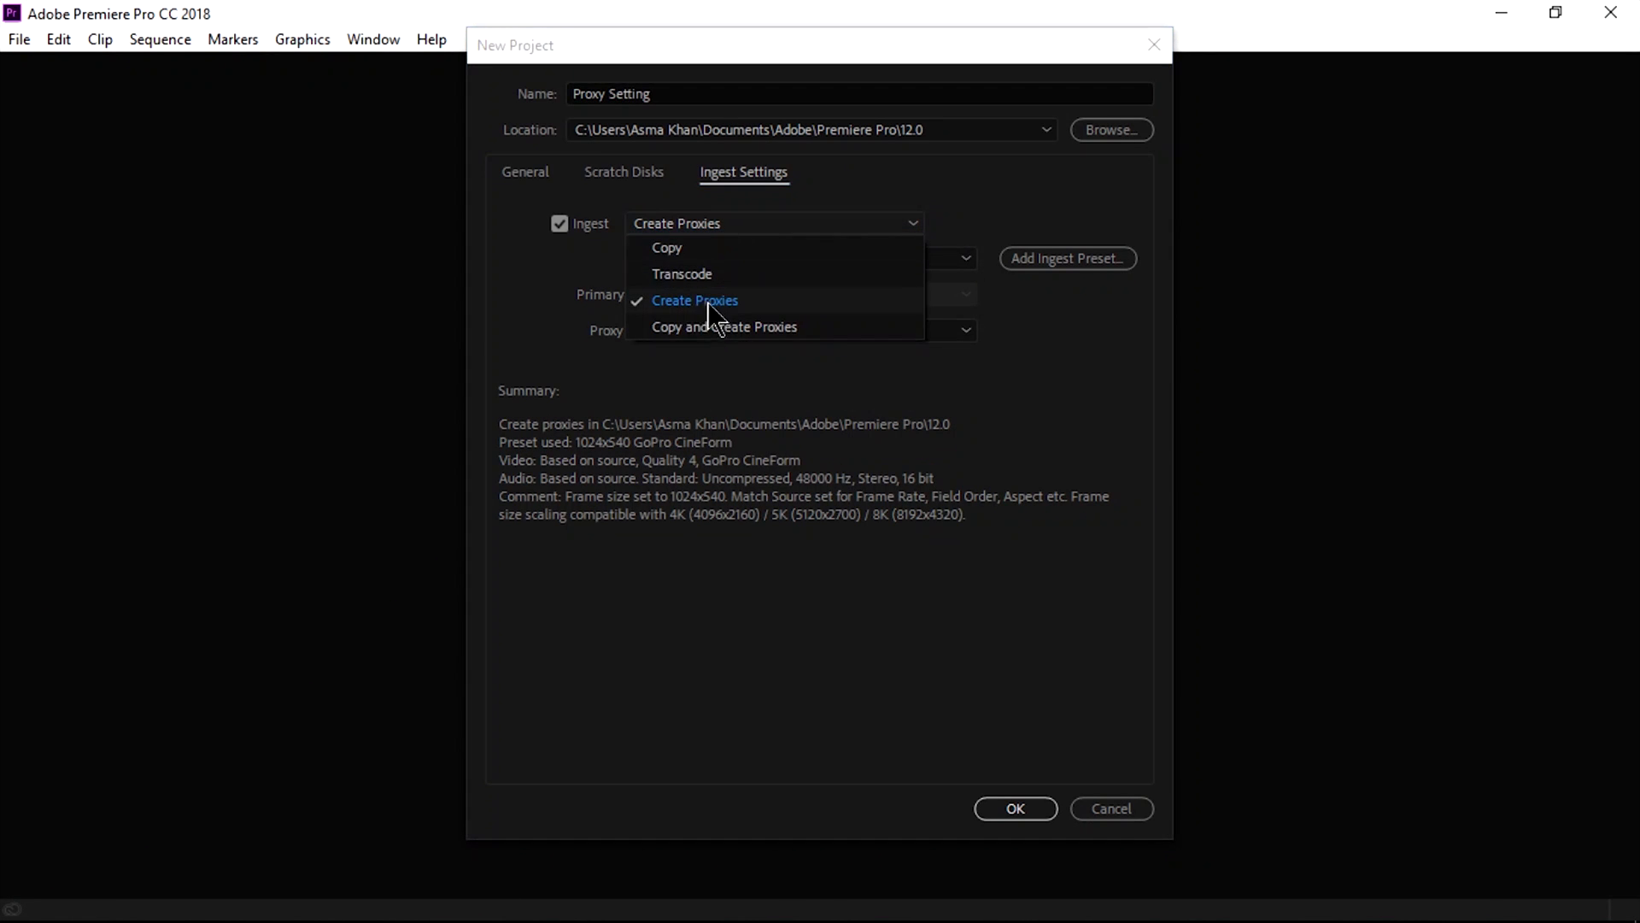
click(723, 326)
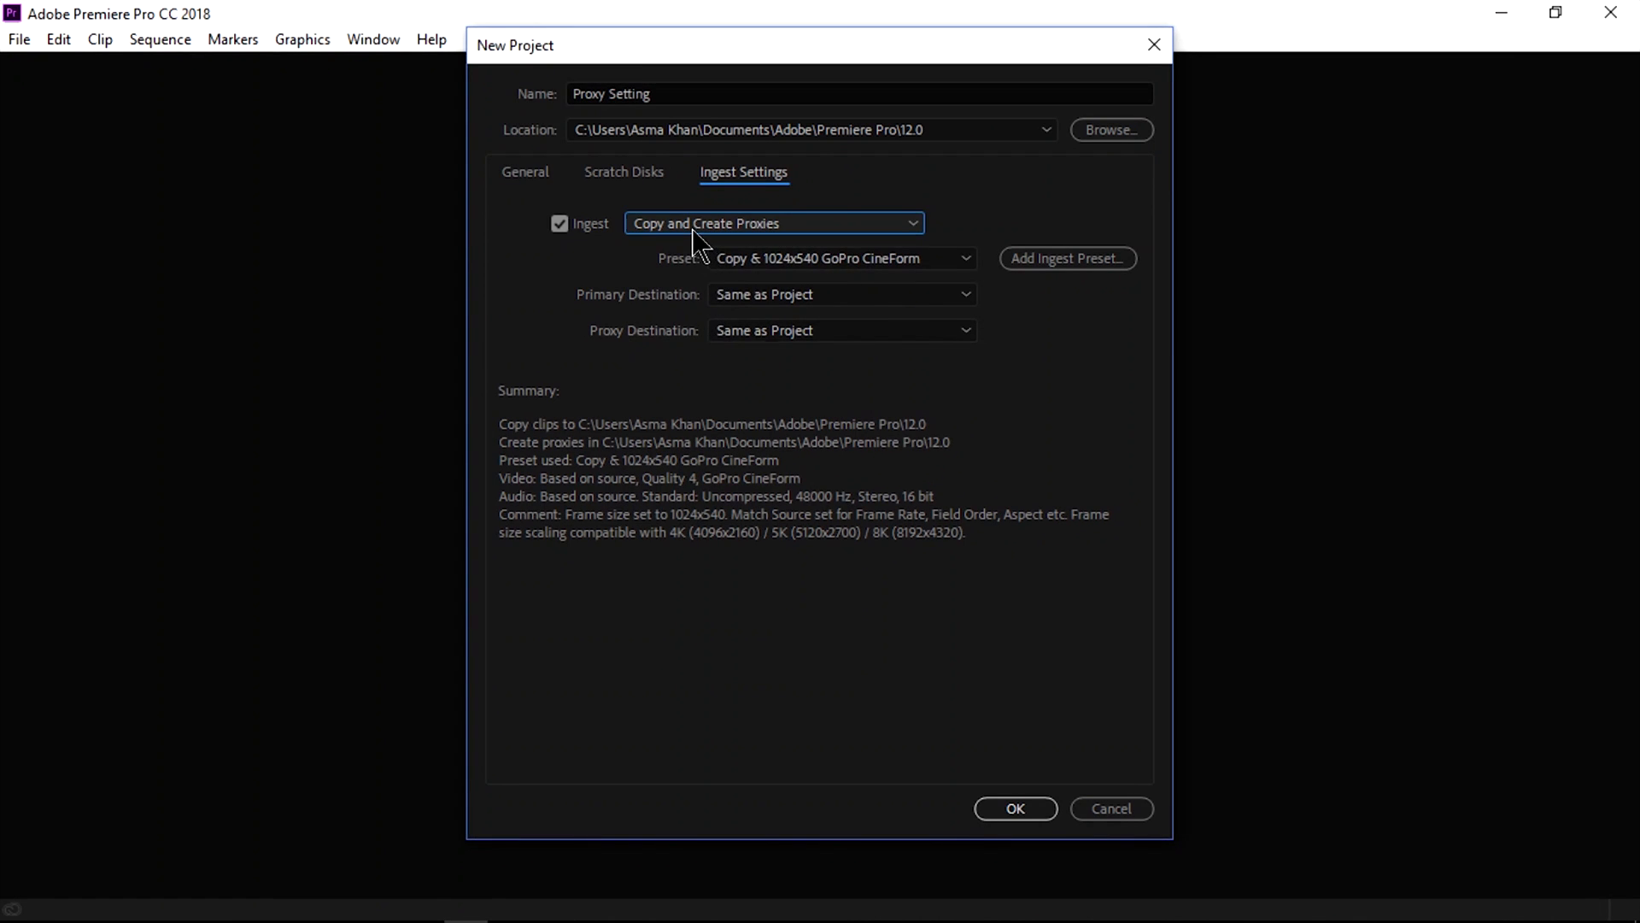
click(773, 222)
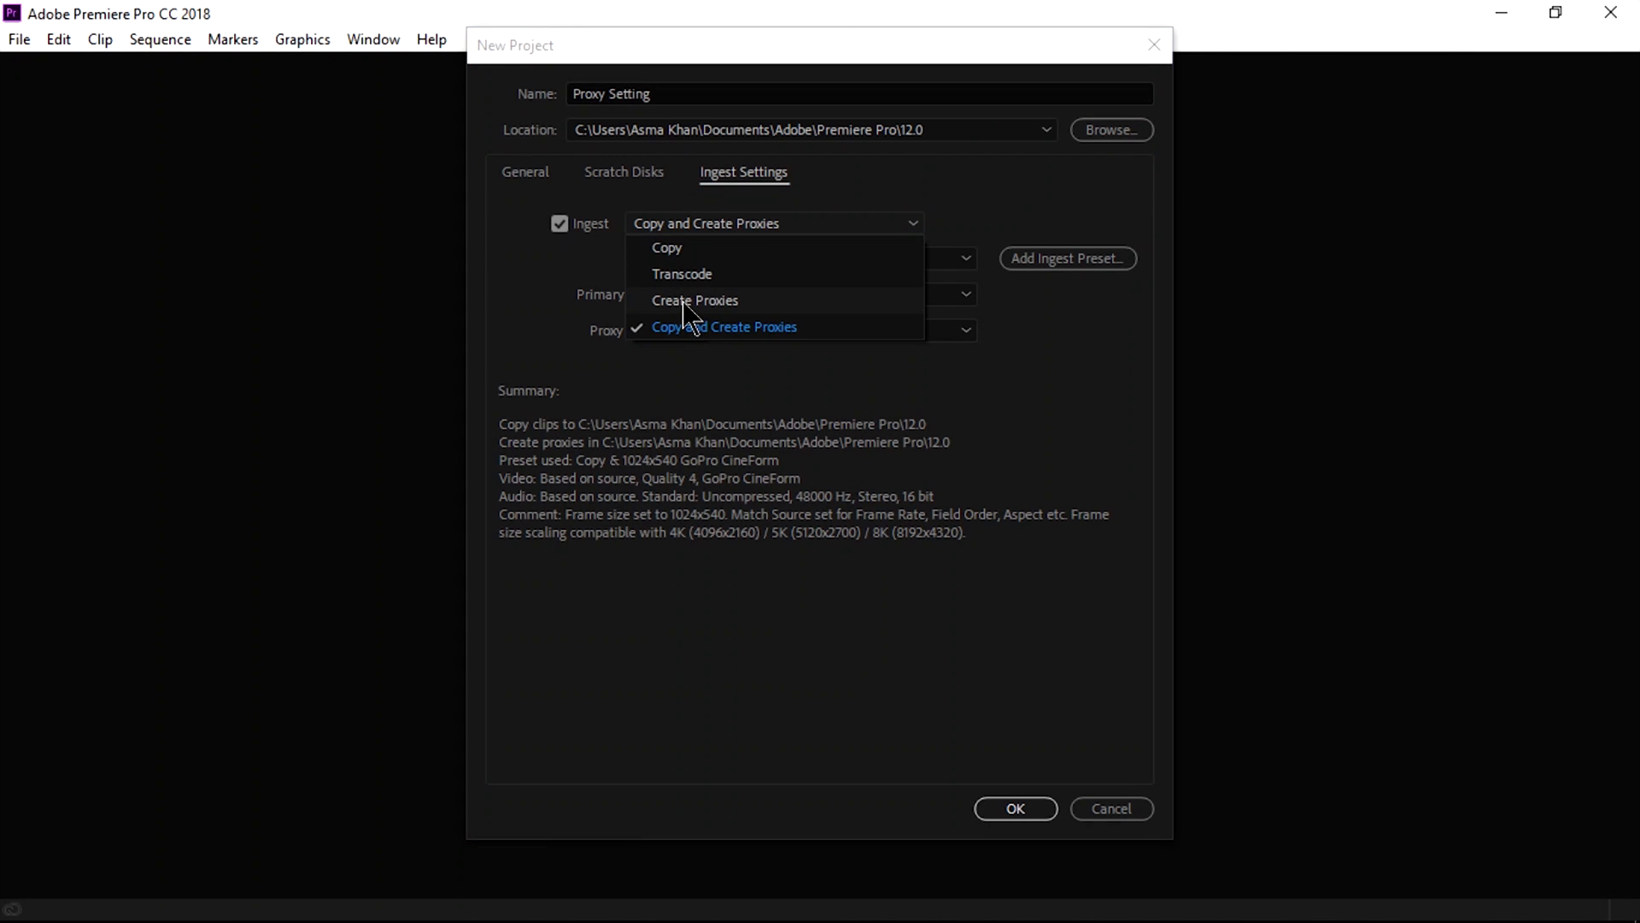
click(696, 301)
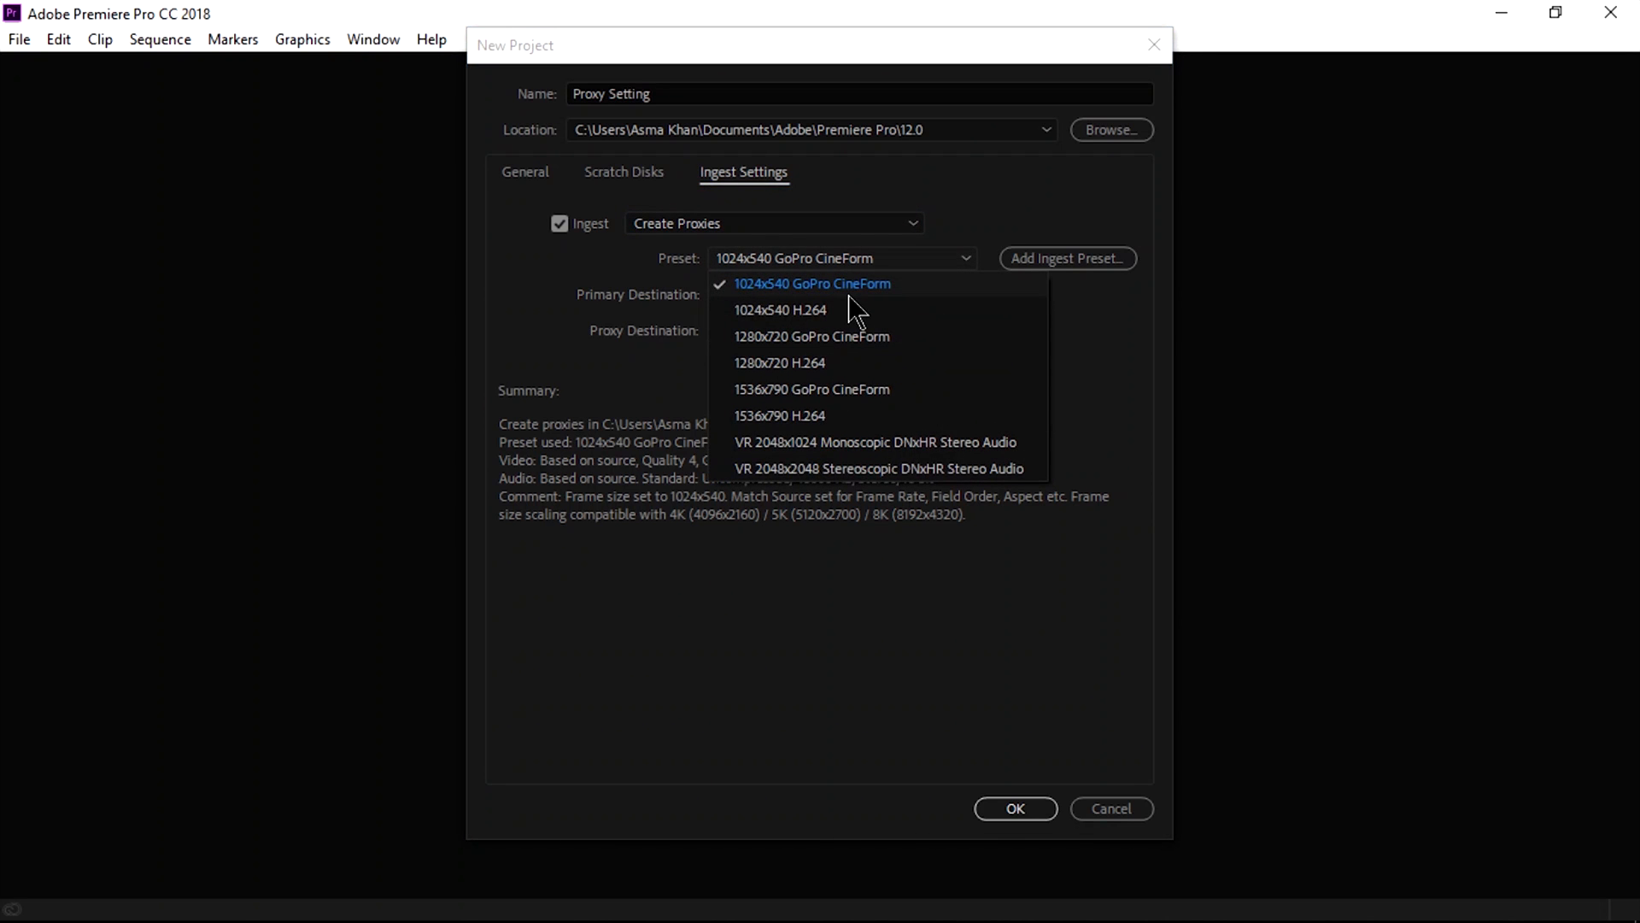
Keep the 1024x540 GoPro CineForm preset, proxies Same as Project, and create the project.
click(810, 284)
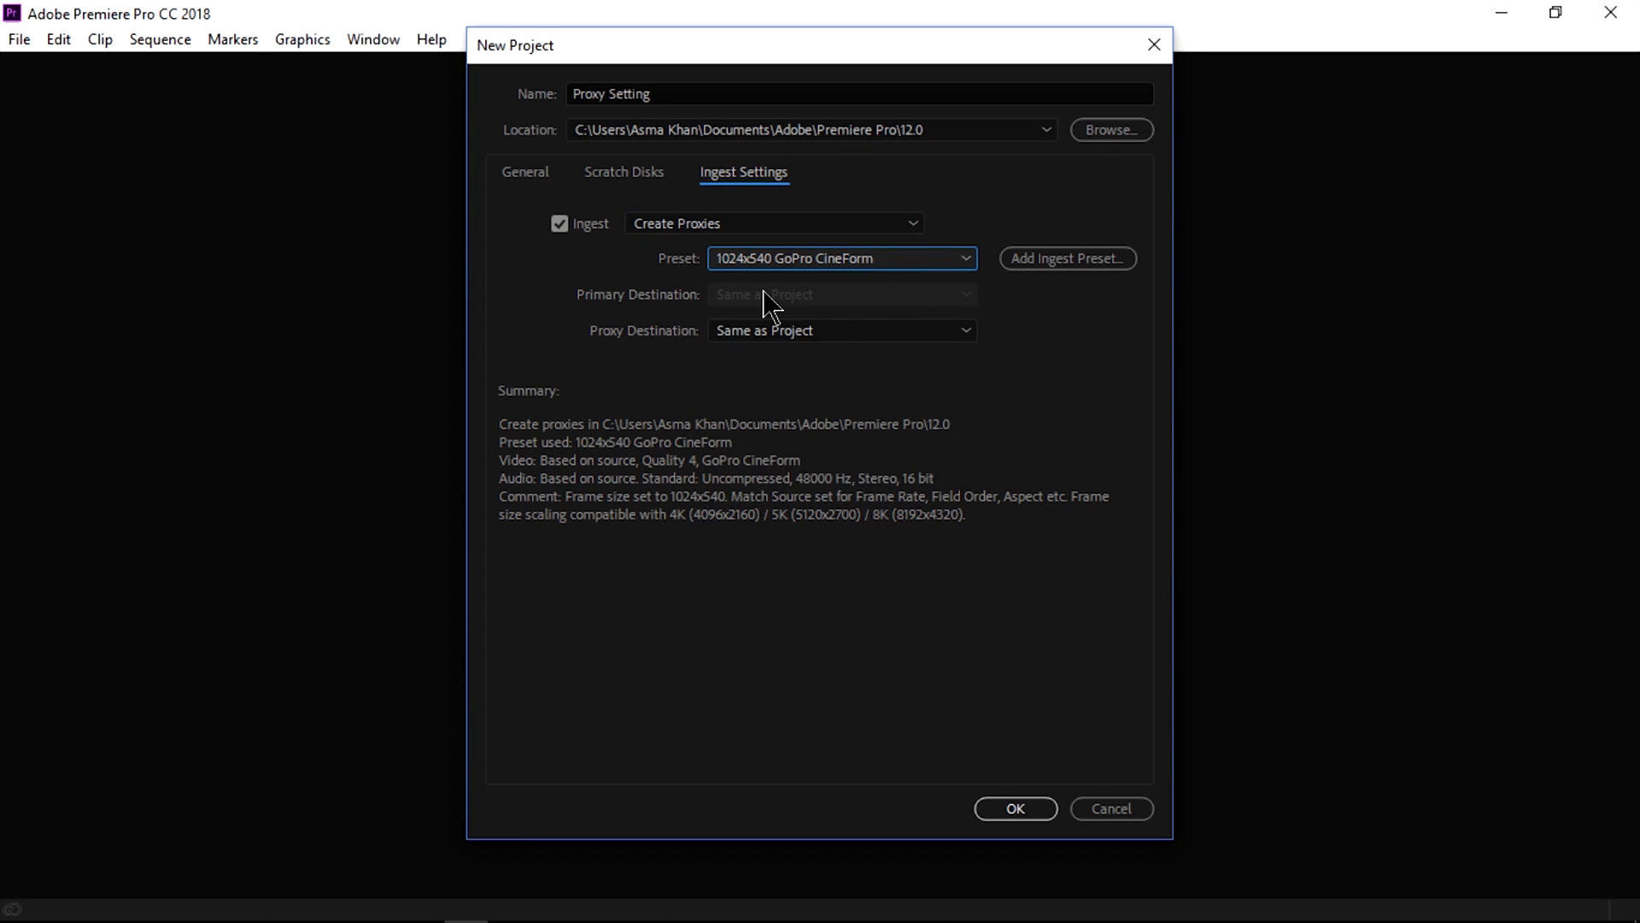
click(841, 329)
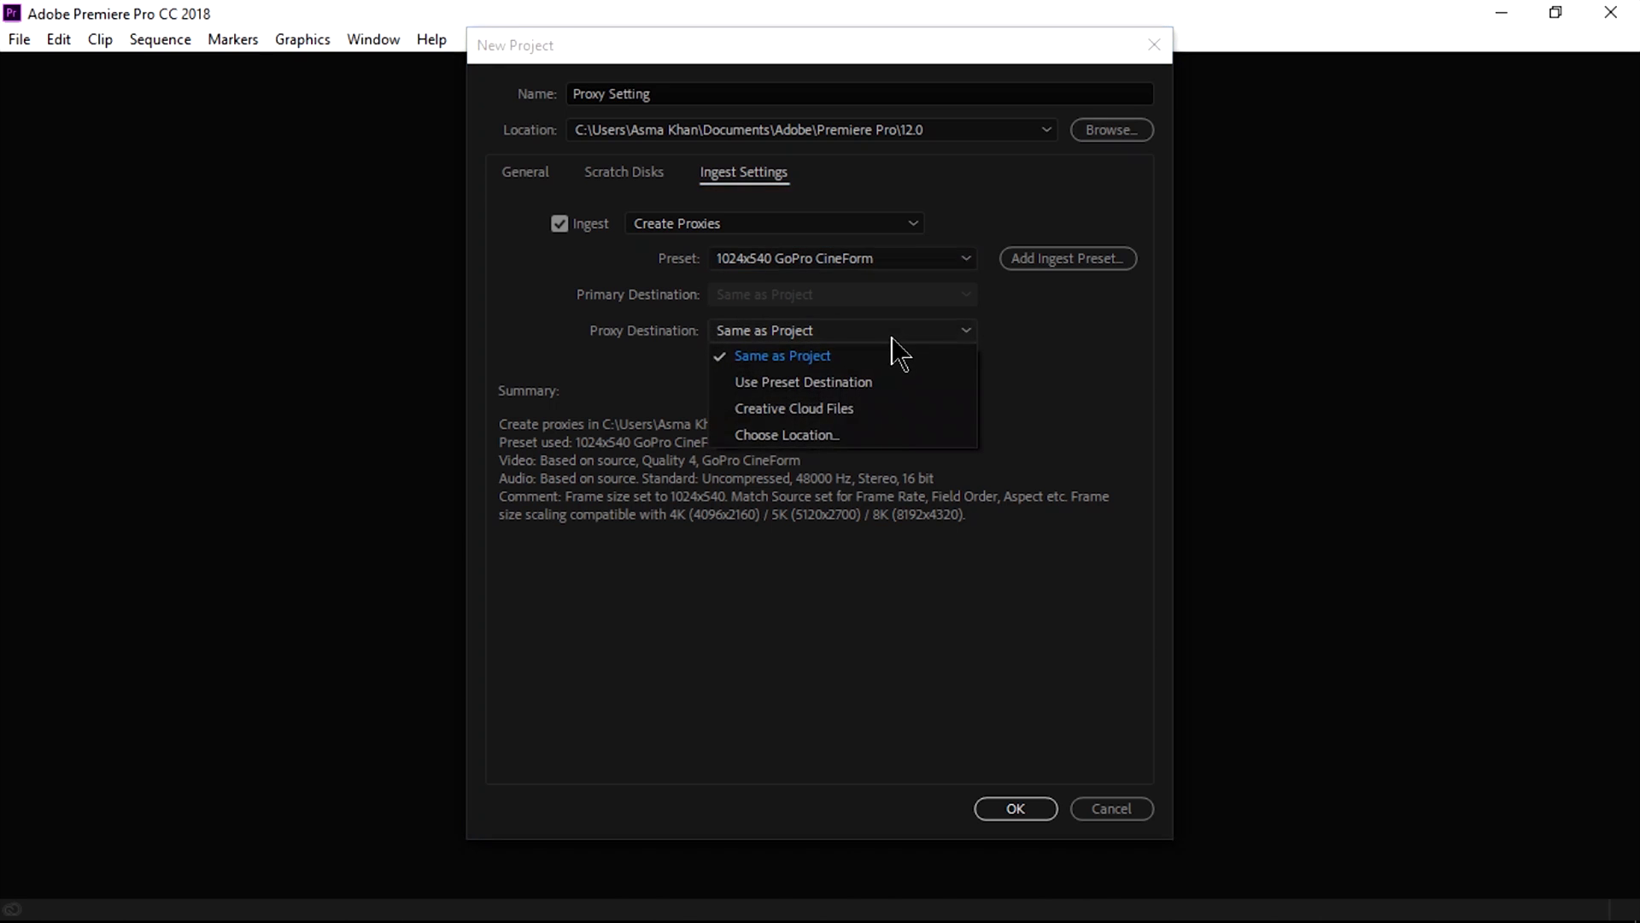
click(780, 356)
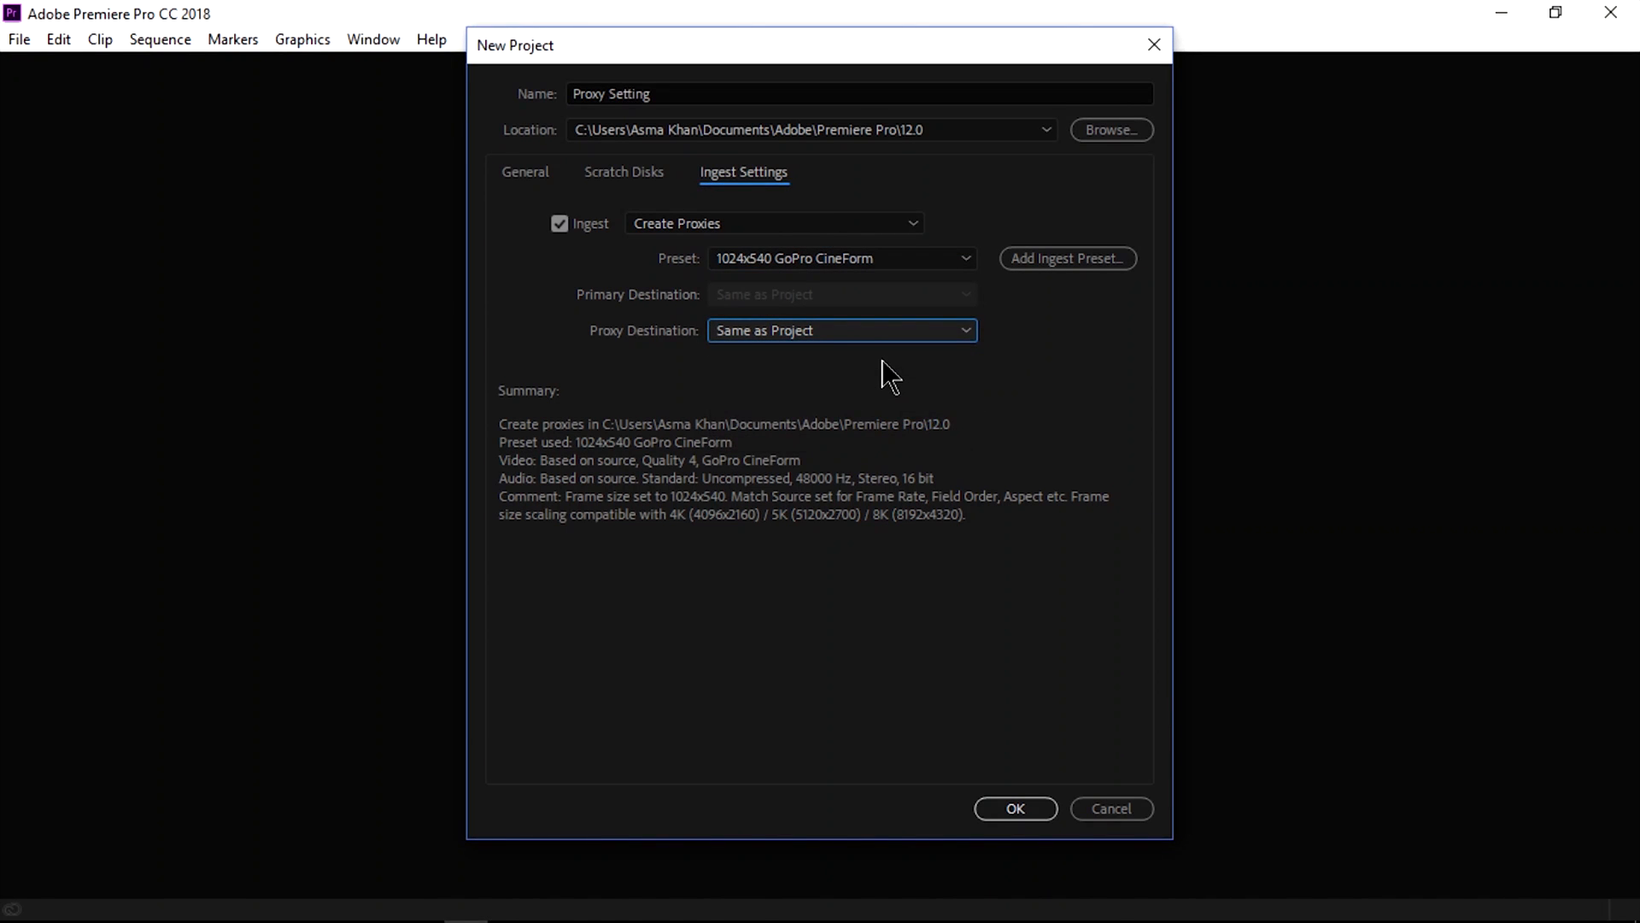
mouse_move(926, 576)
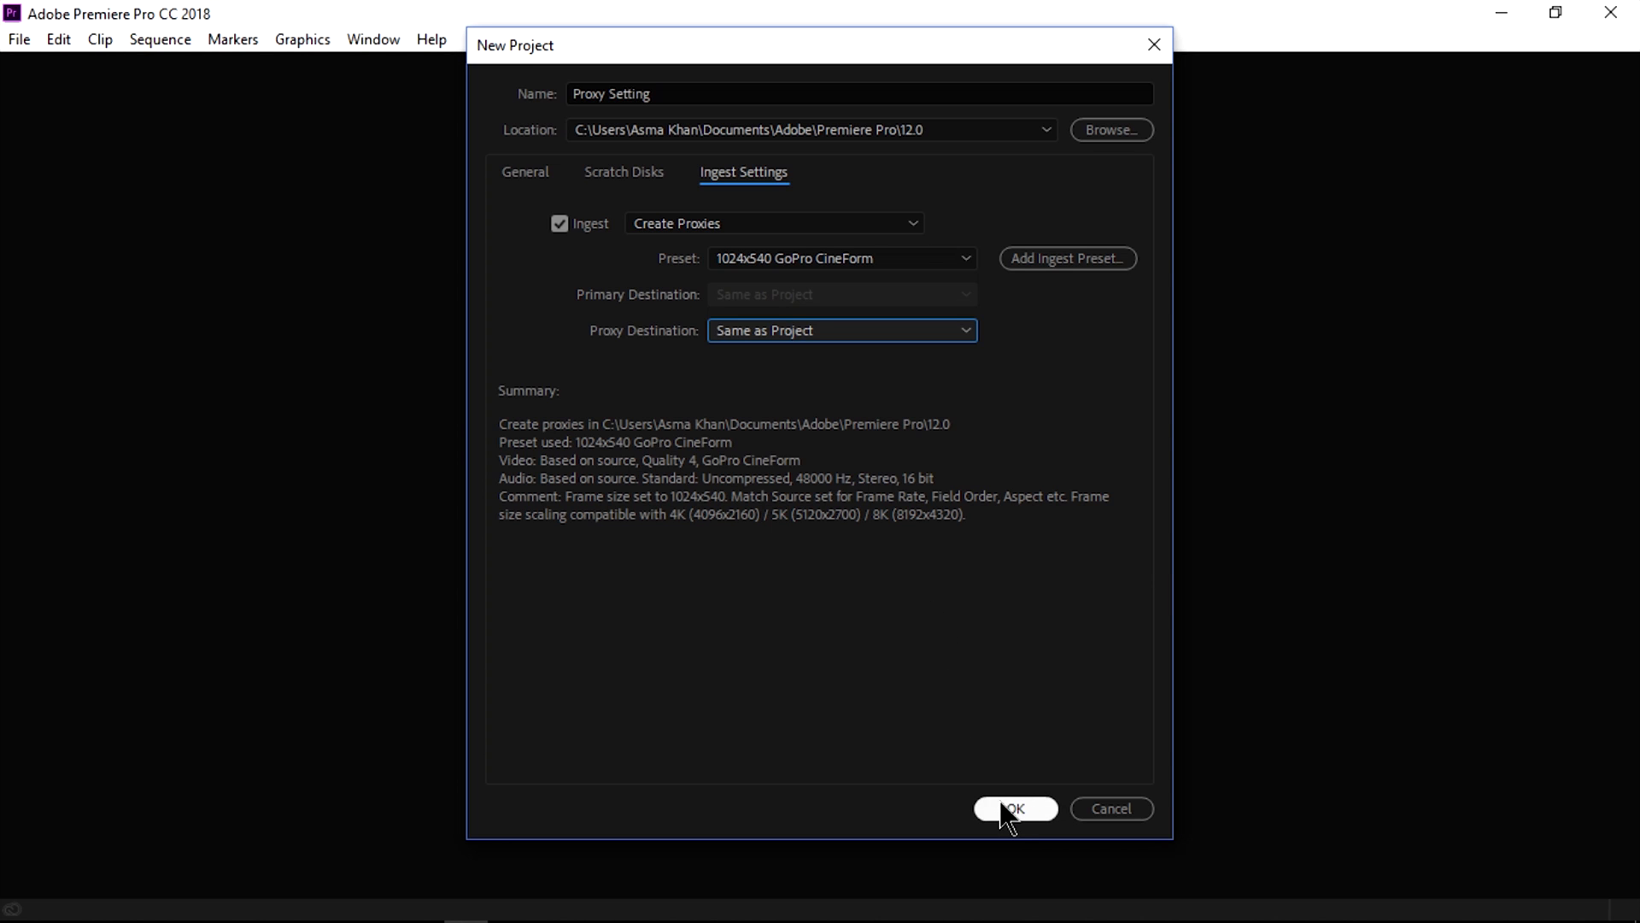
click(1013, 809)
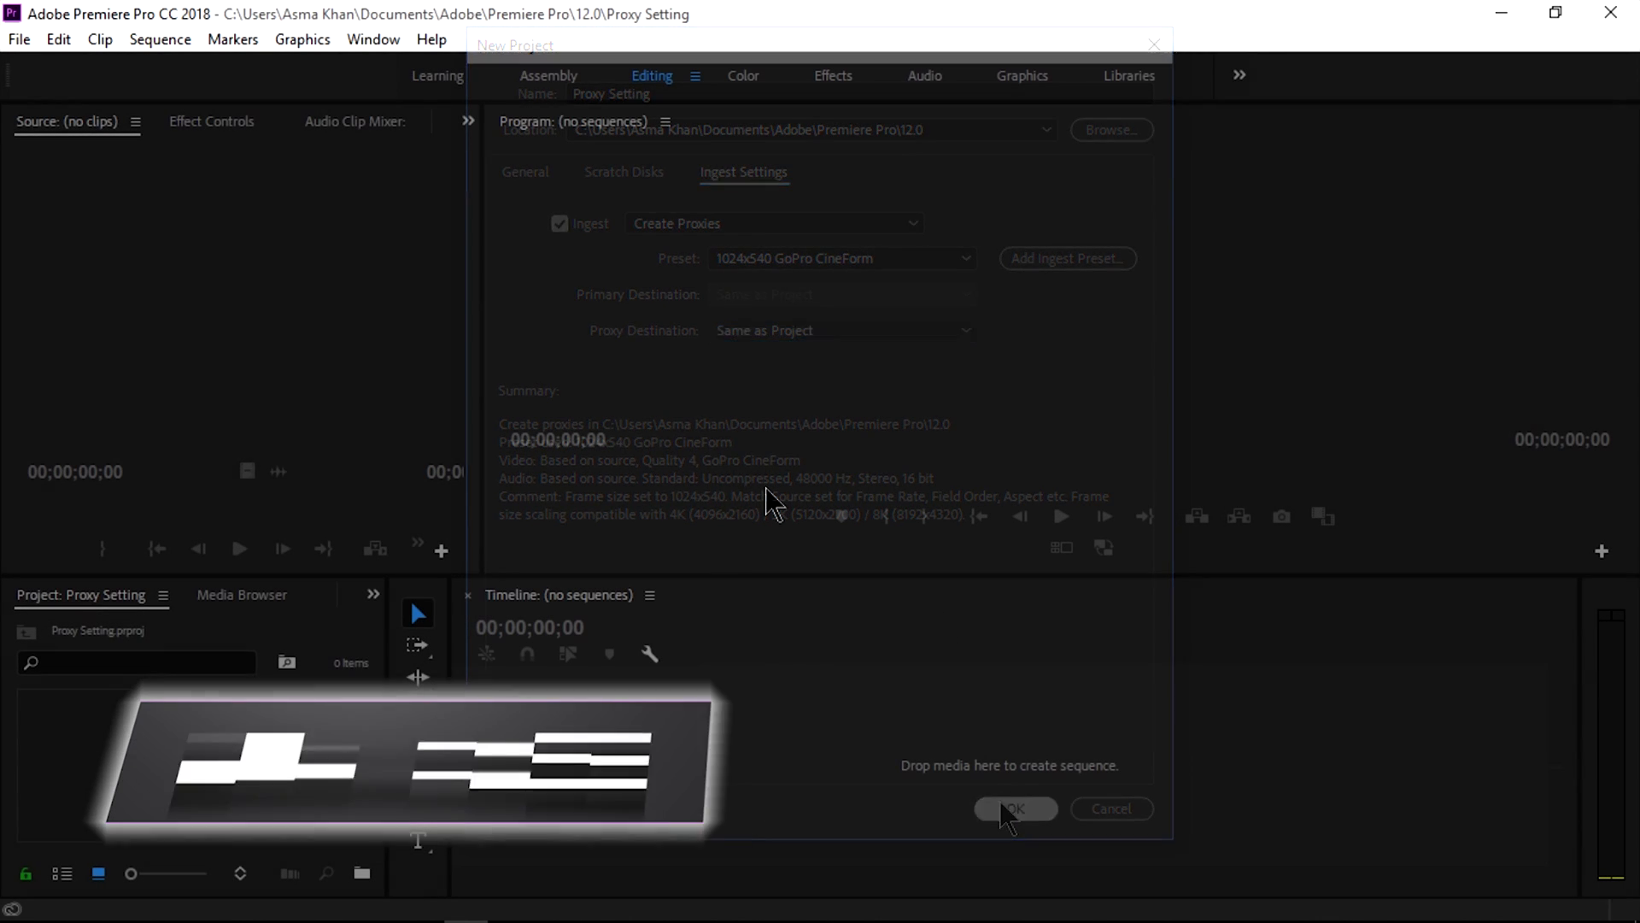
Import Hong Kong - 2849, Island - 2946 and Lighthouse - 1917 from Desktop > Proxy.
click(1013, 808)
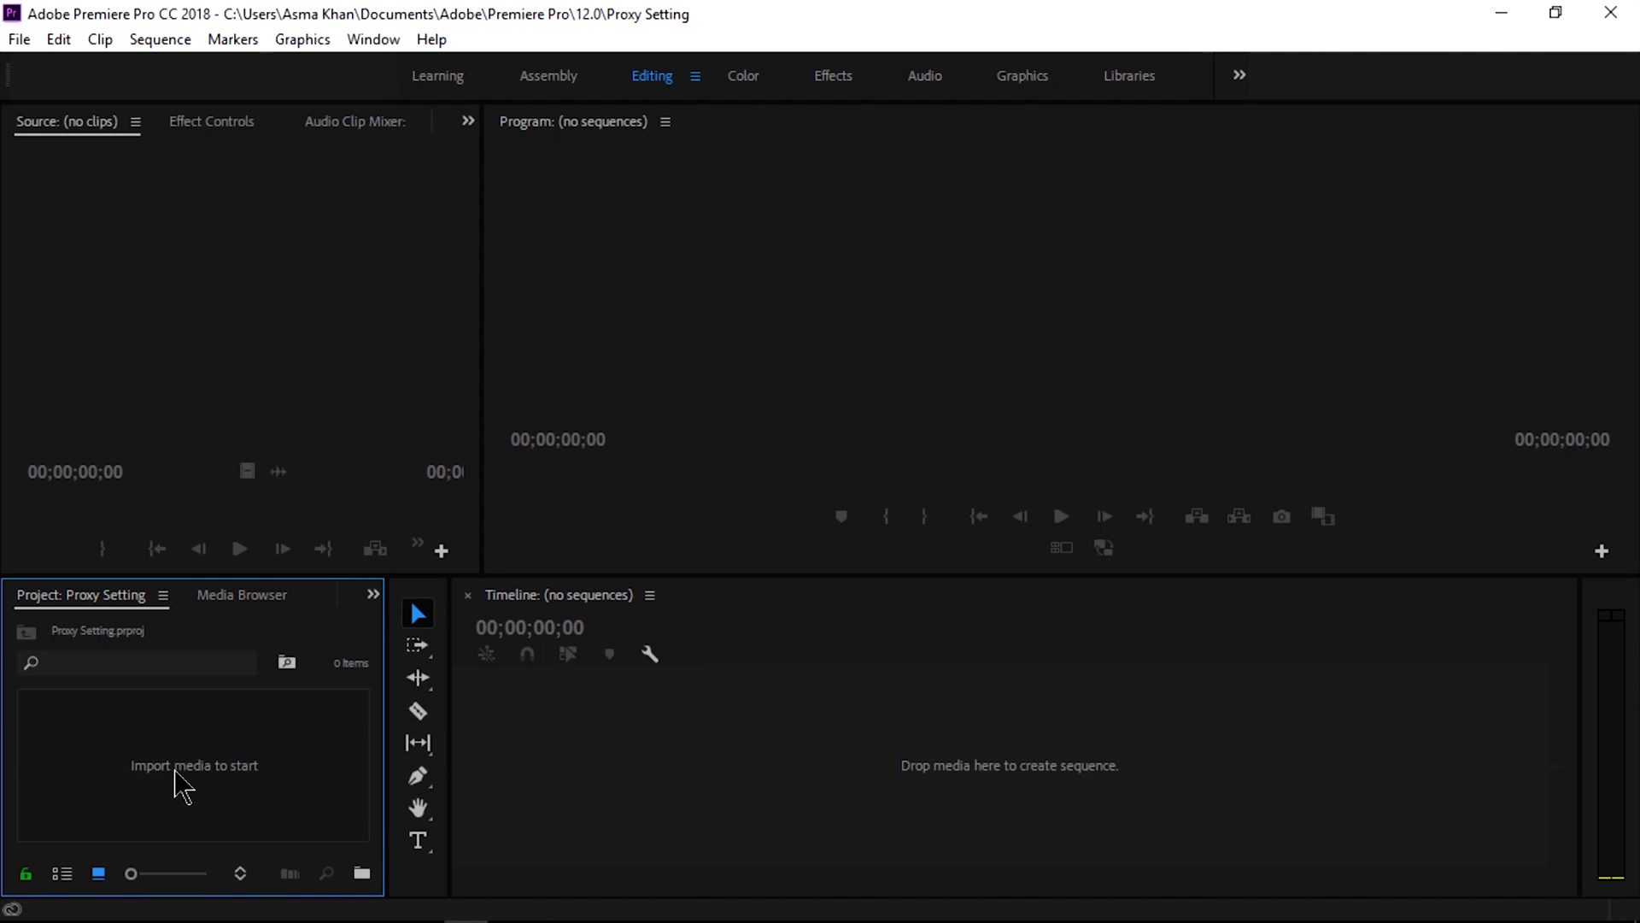
double_click(193, 765)
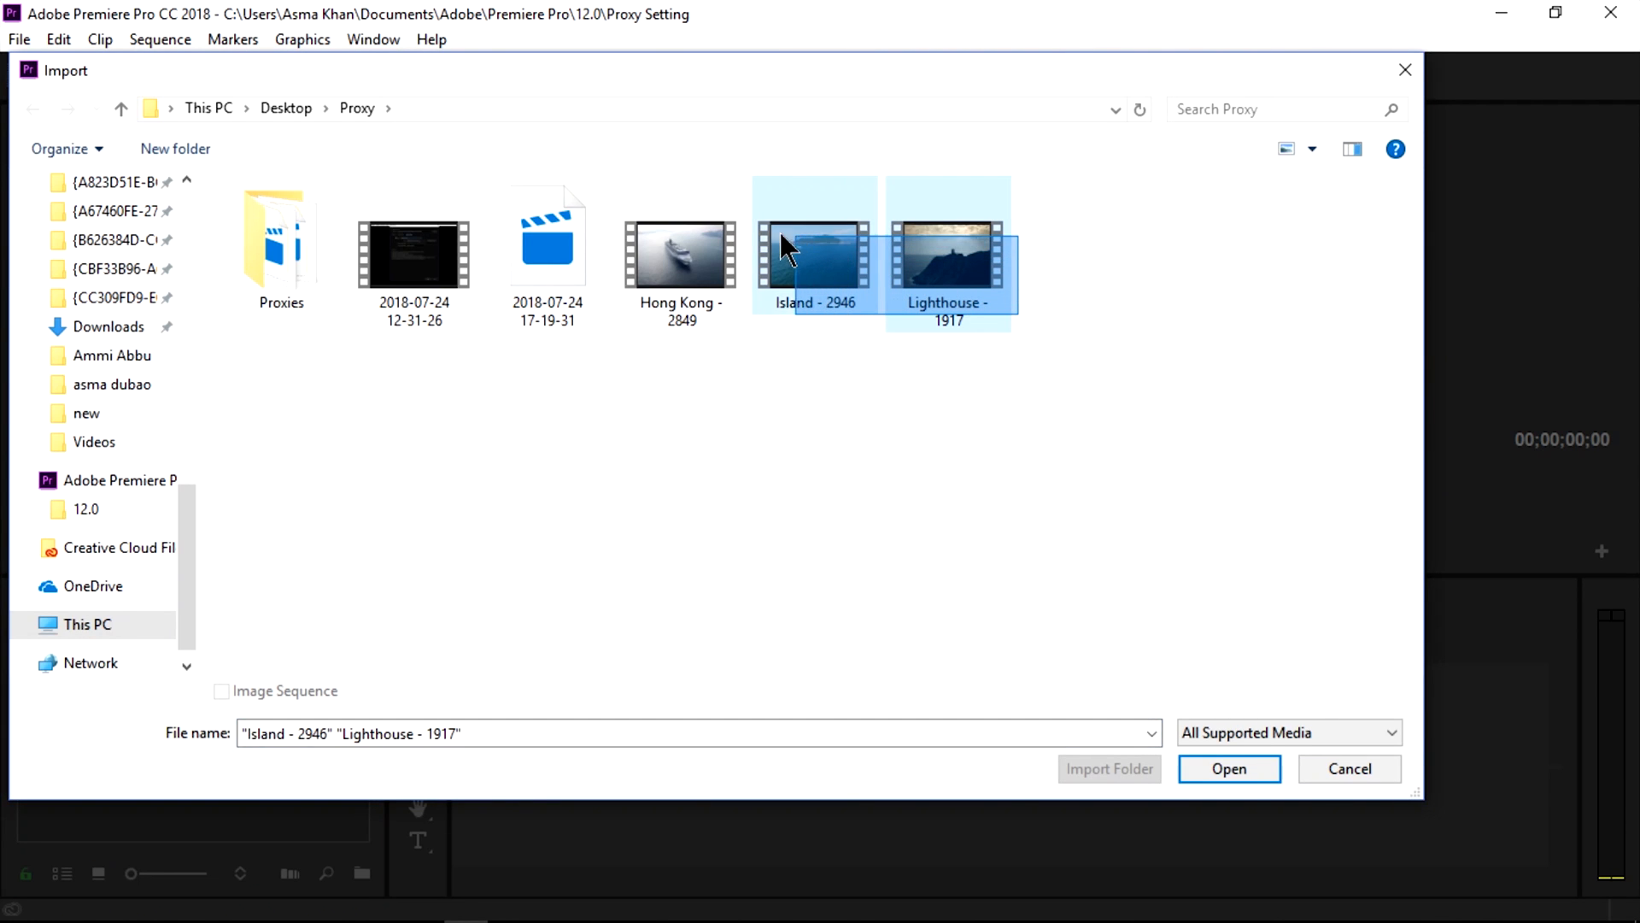
click(682, 251)
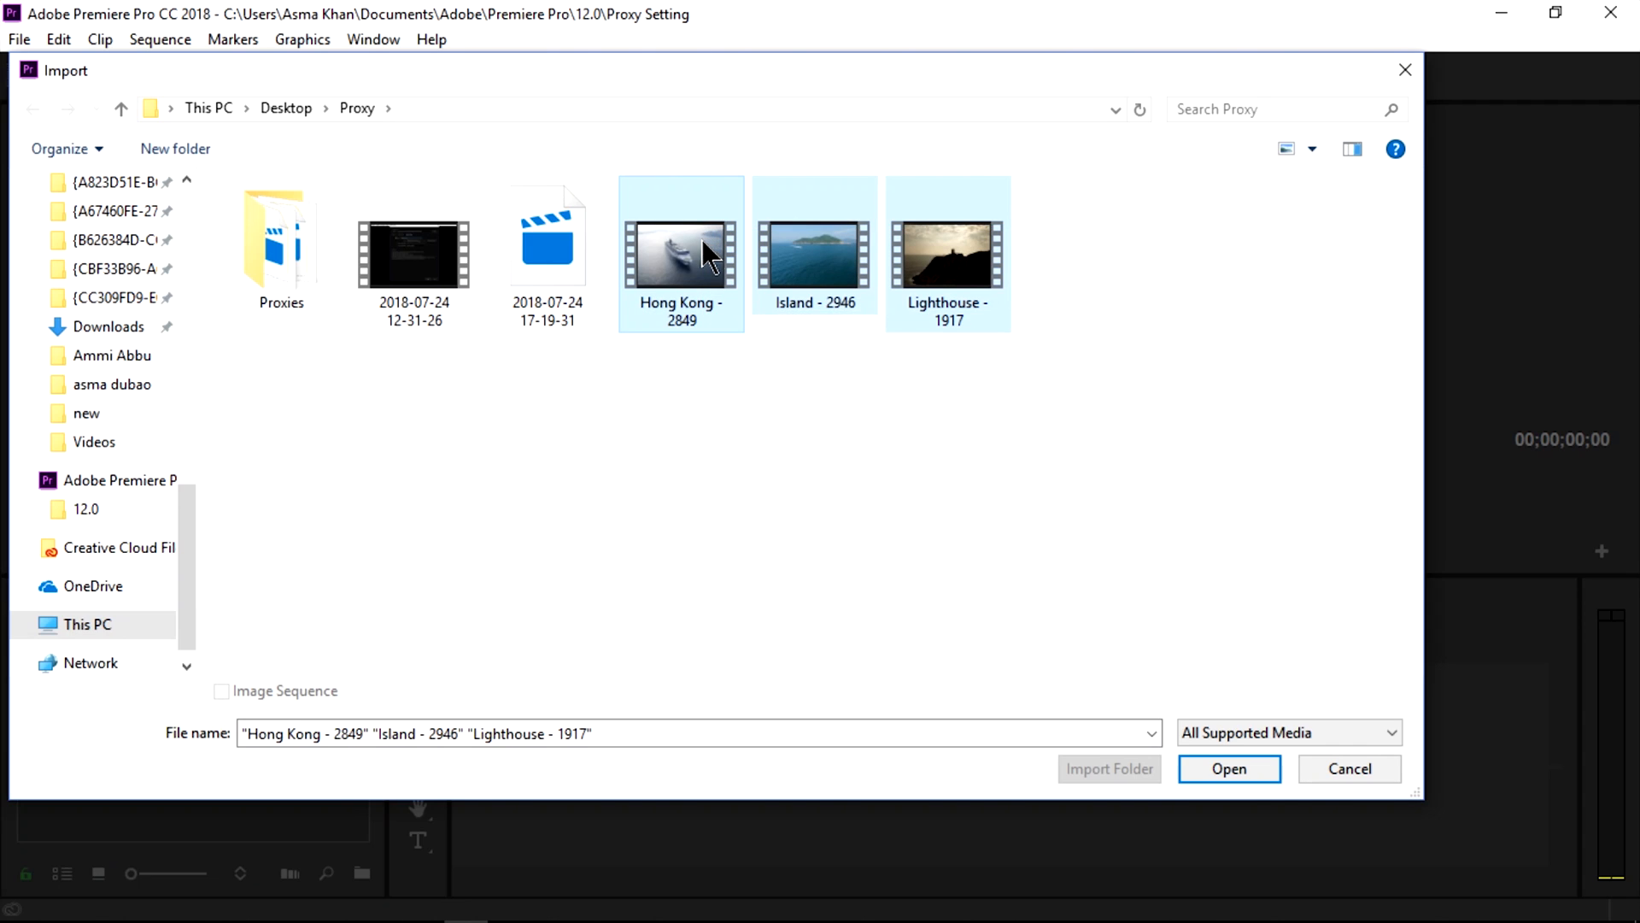
mouse_move(1229, 769)
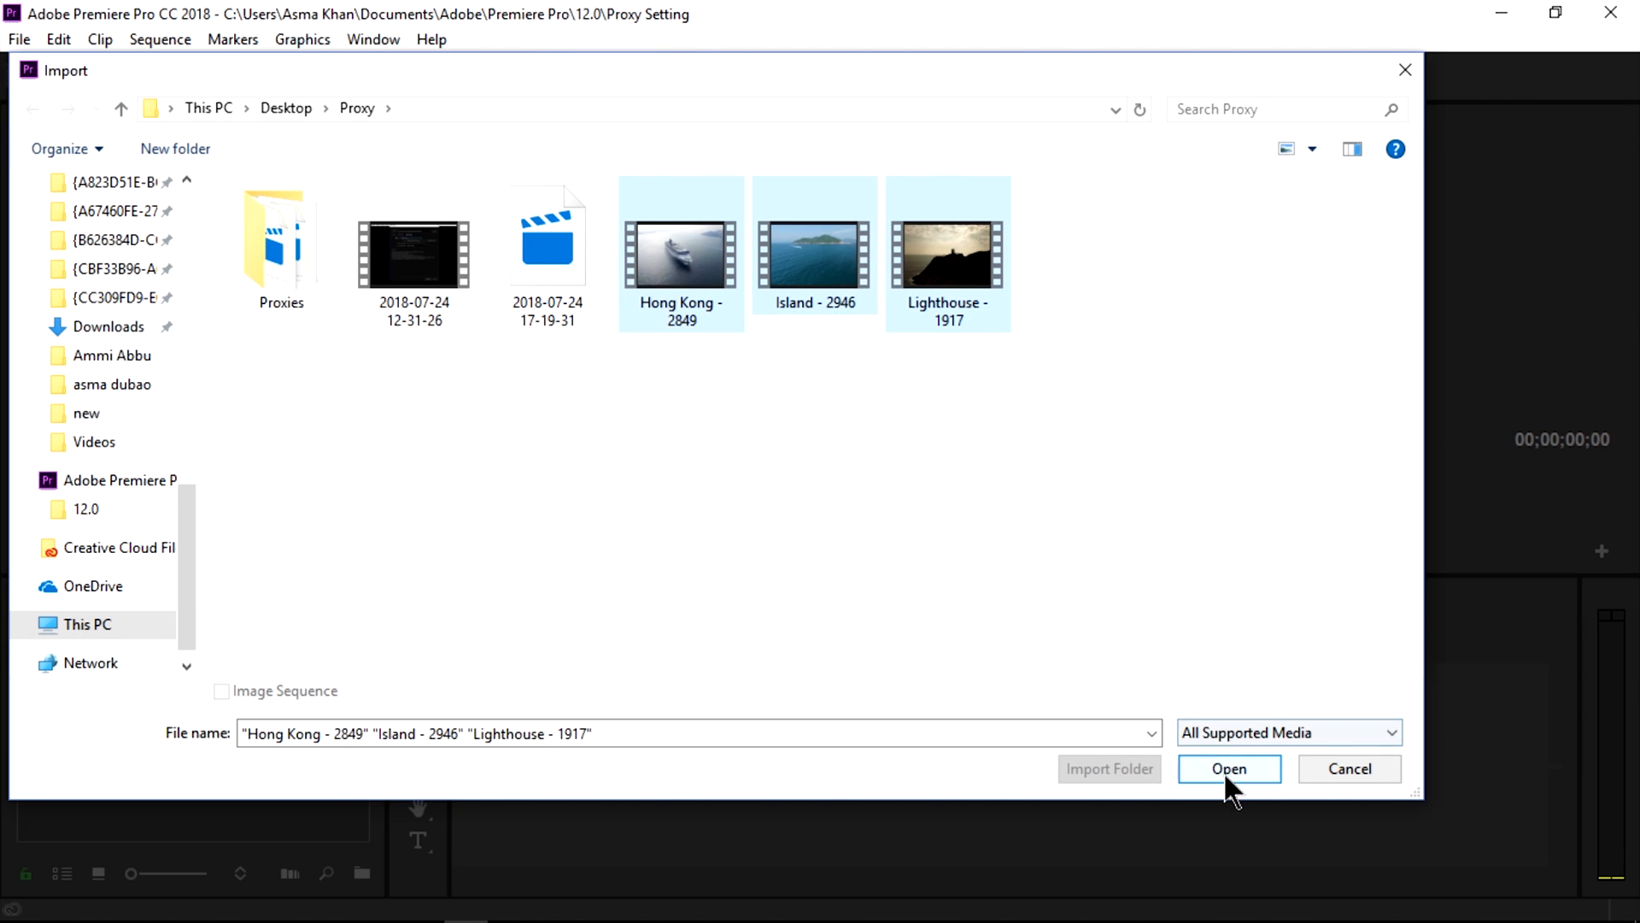
click(1229, 767)
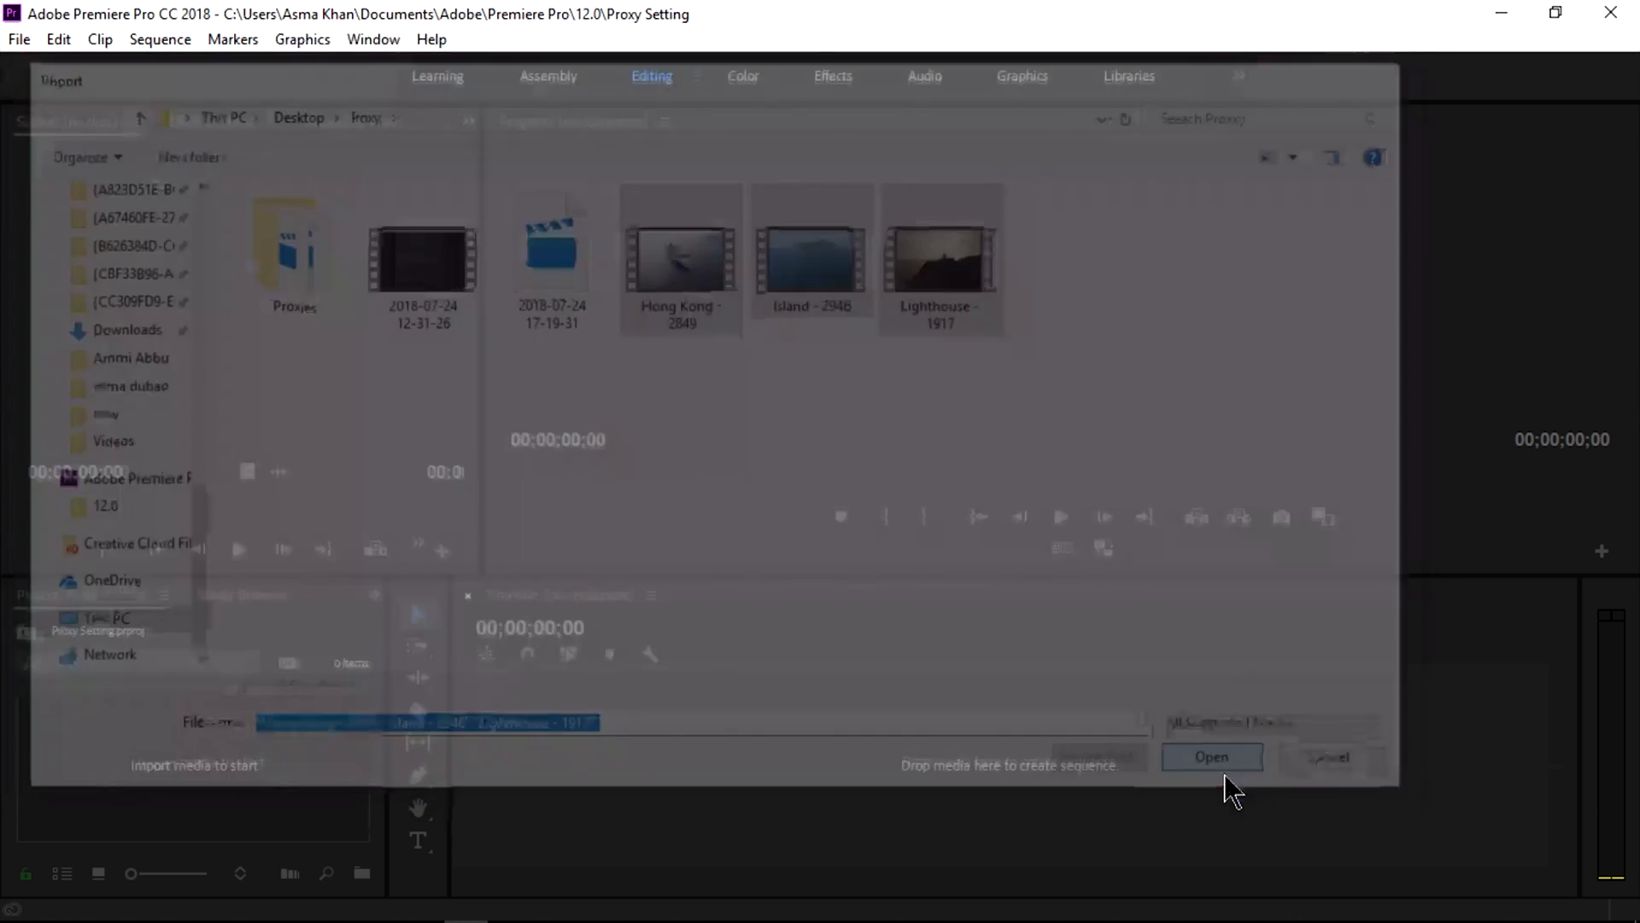
click(1210, 757)
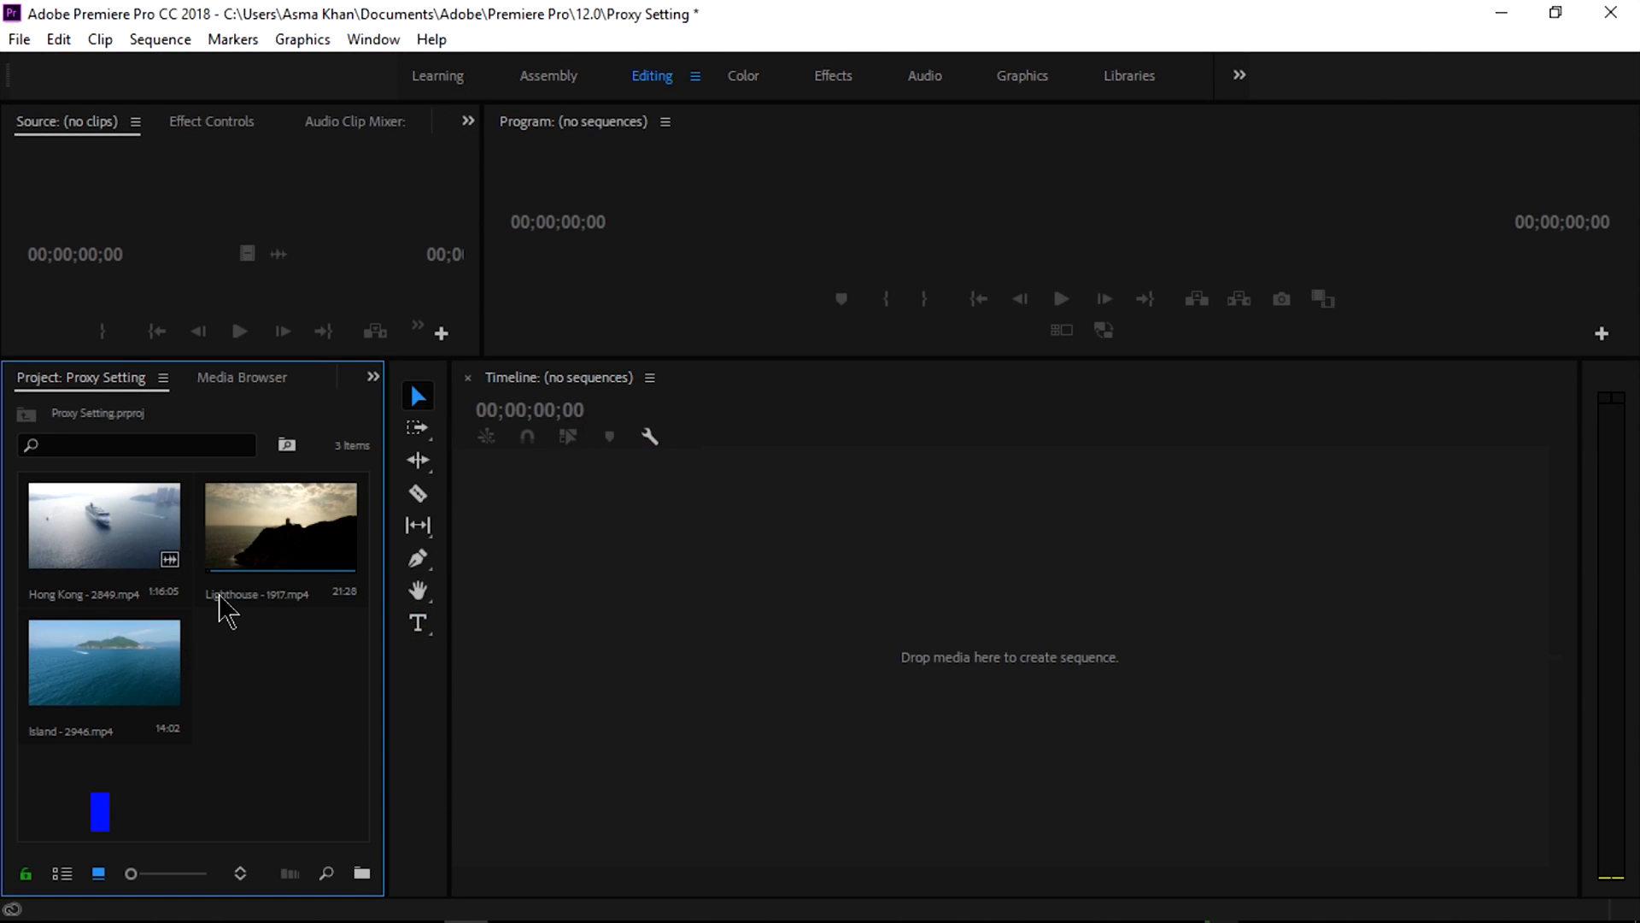
Create QuickTime 1024x540 GoPro CineForm proxies for the three clips via Proxy > Create Proxies.
right_click(281, 525)
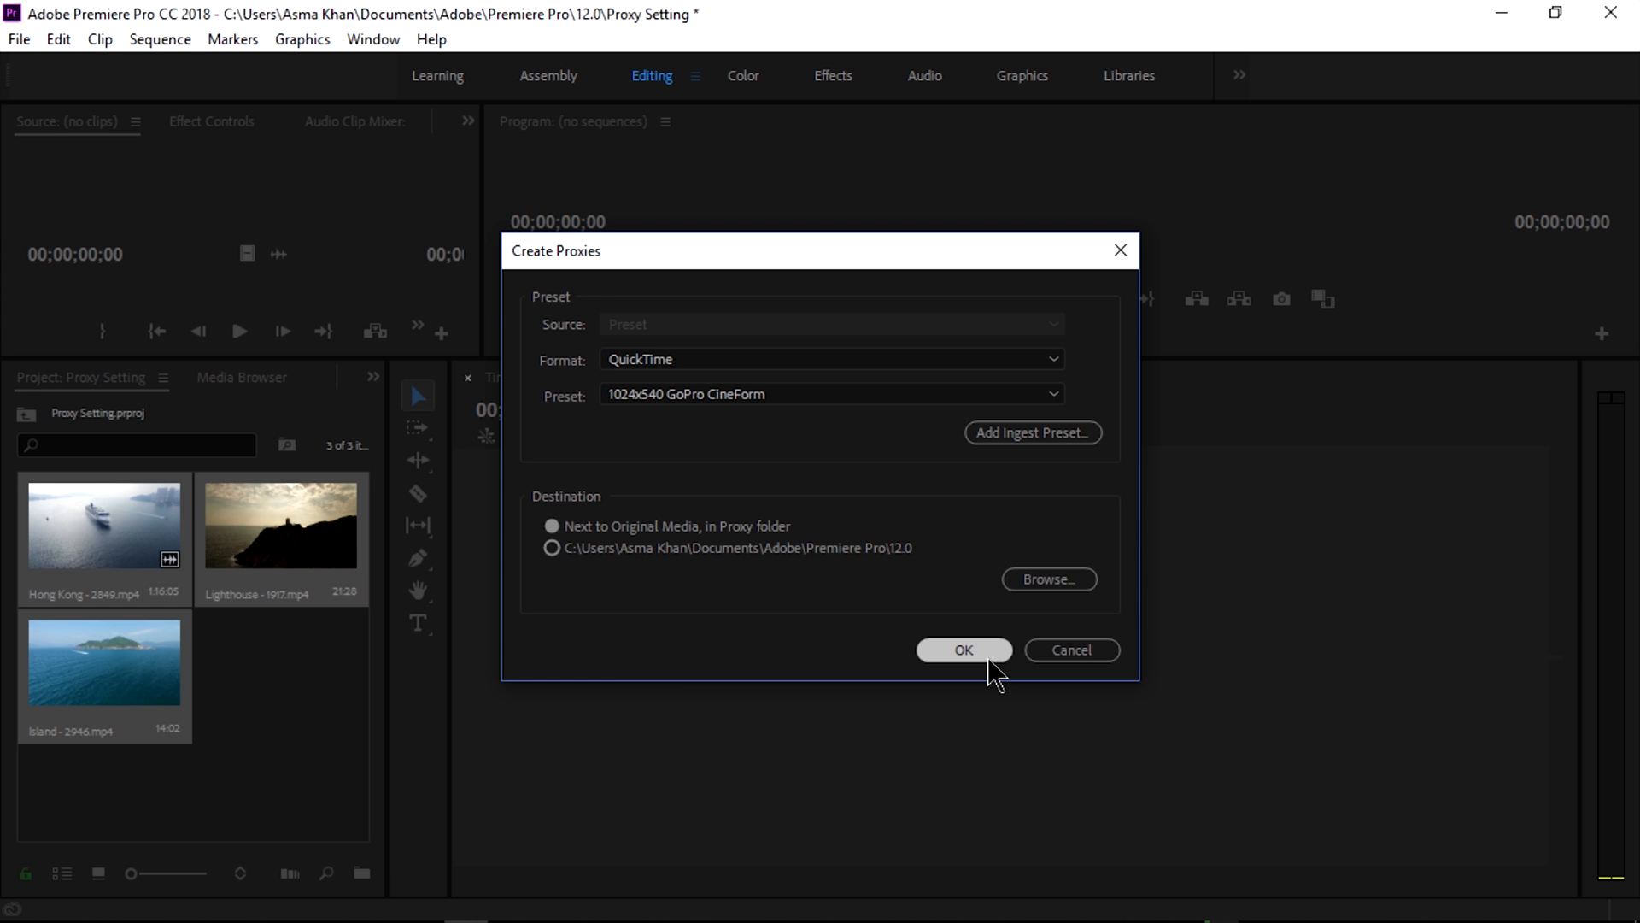
click(962, 649)
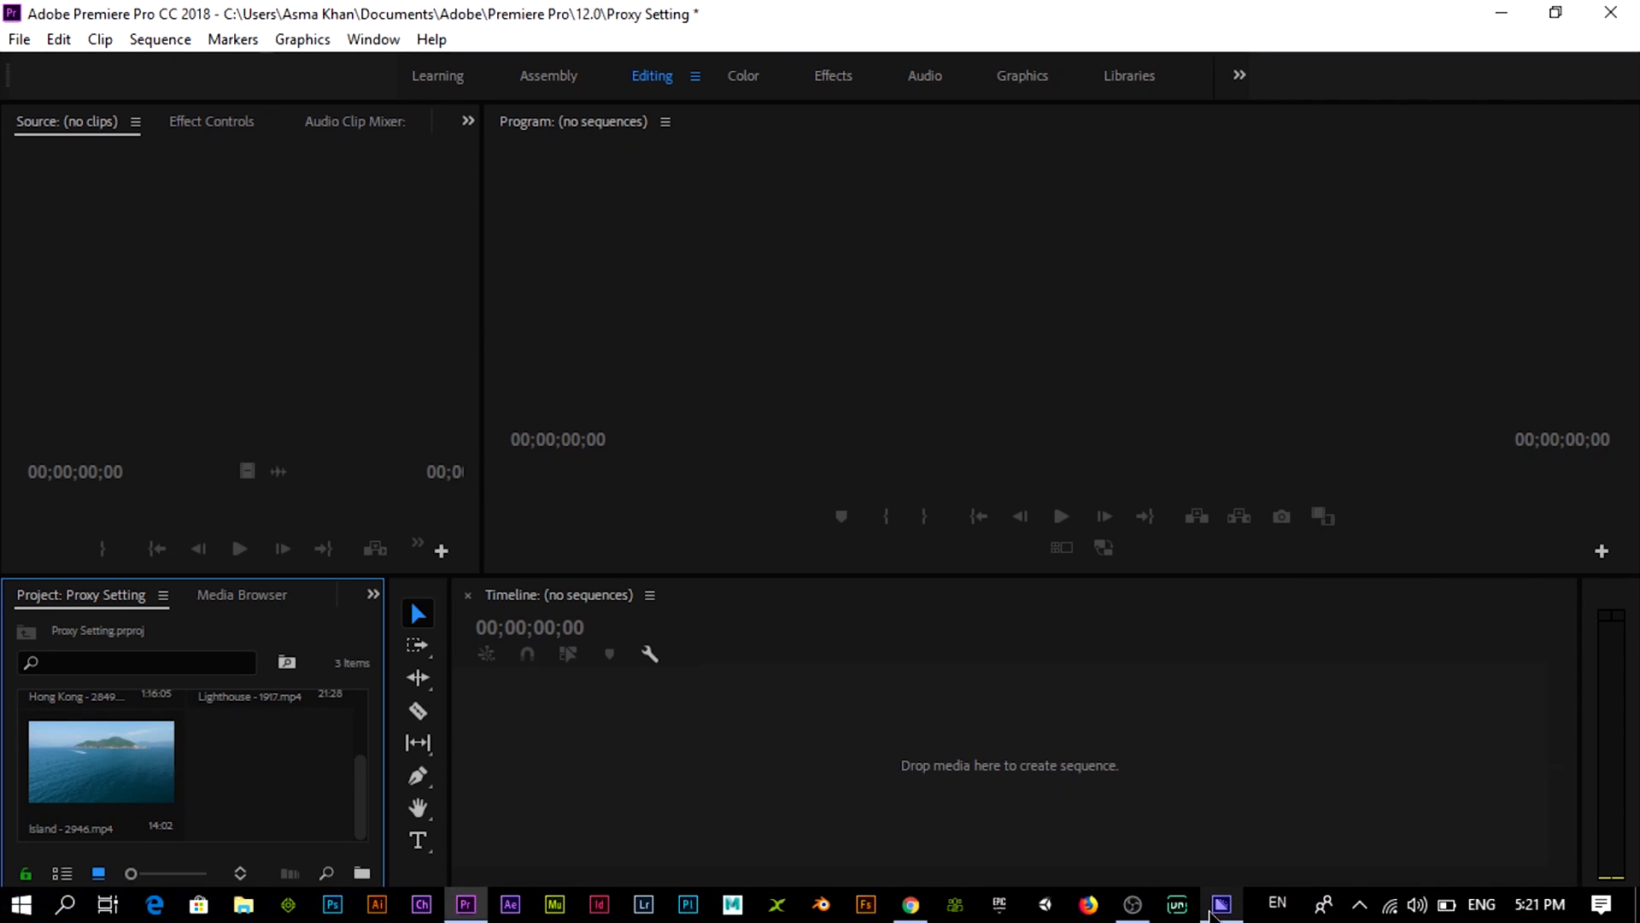
Start the Media Encoder queue of three proxy jobs and switch back to Premiere Pro.
click(1219, 904)
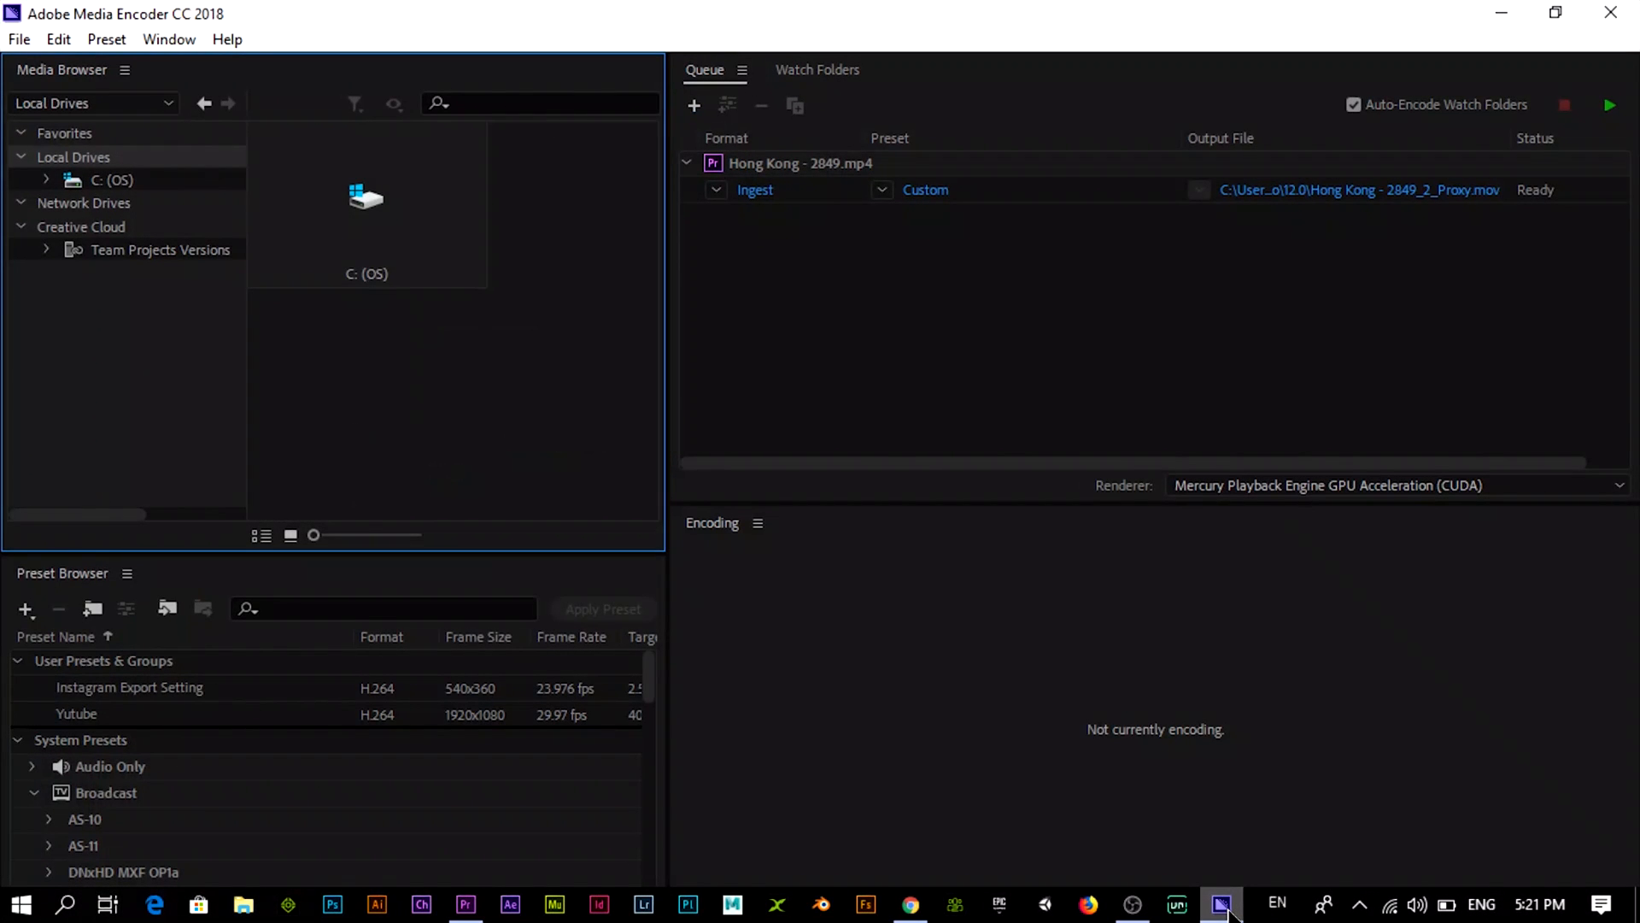
mouse_move(919, 231)
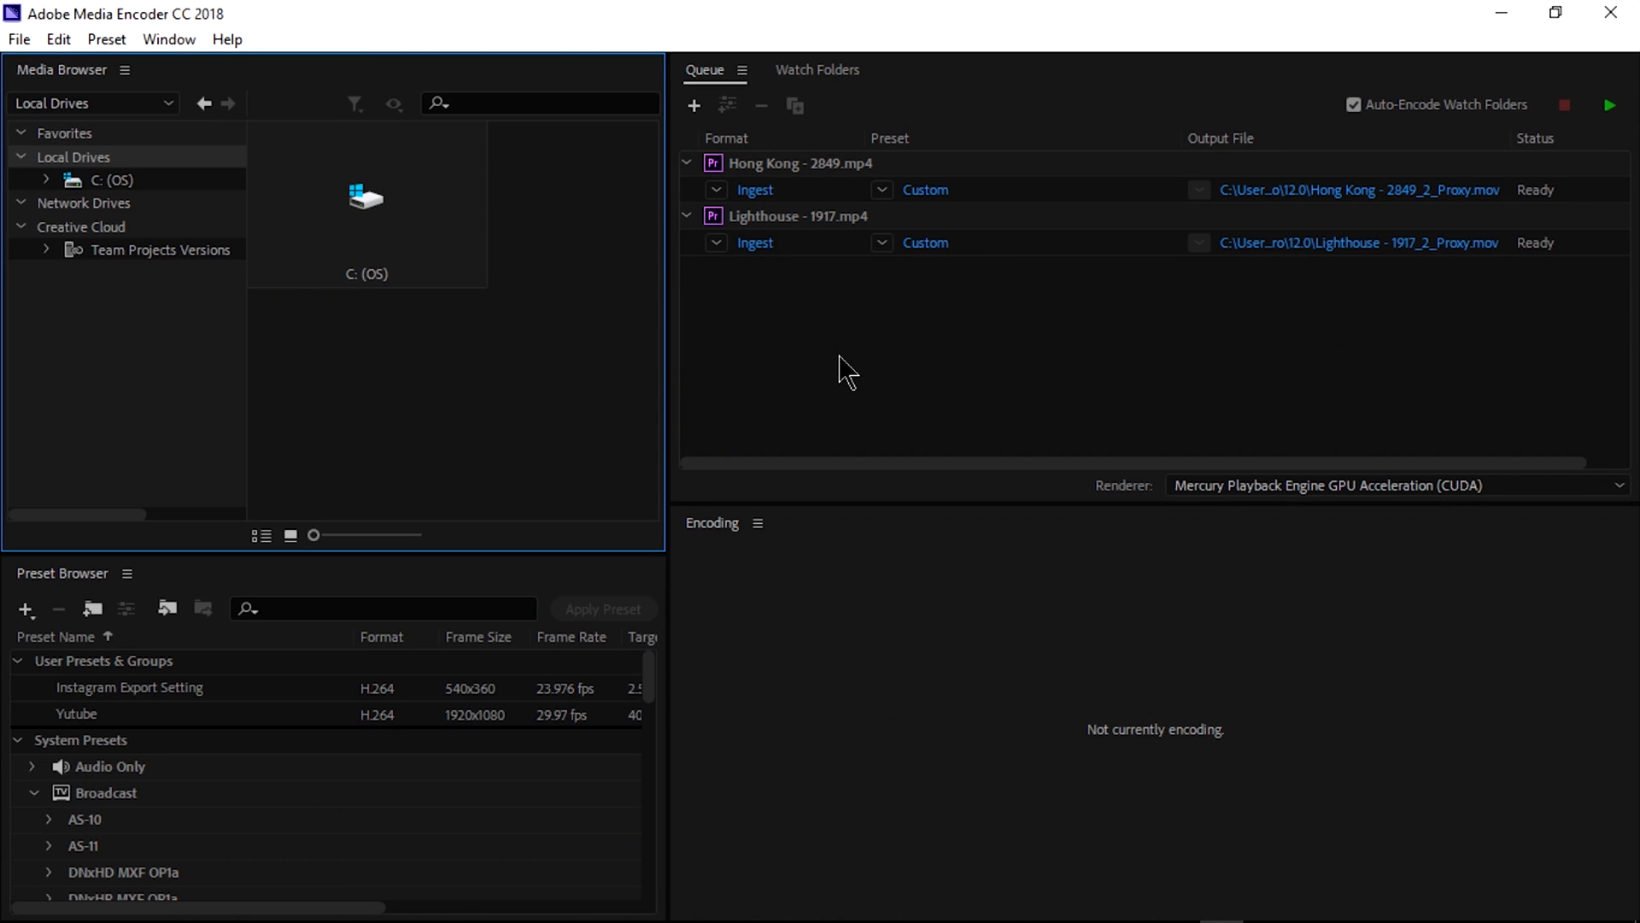
click(1610, 104)
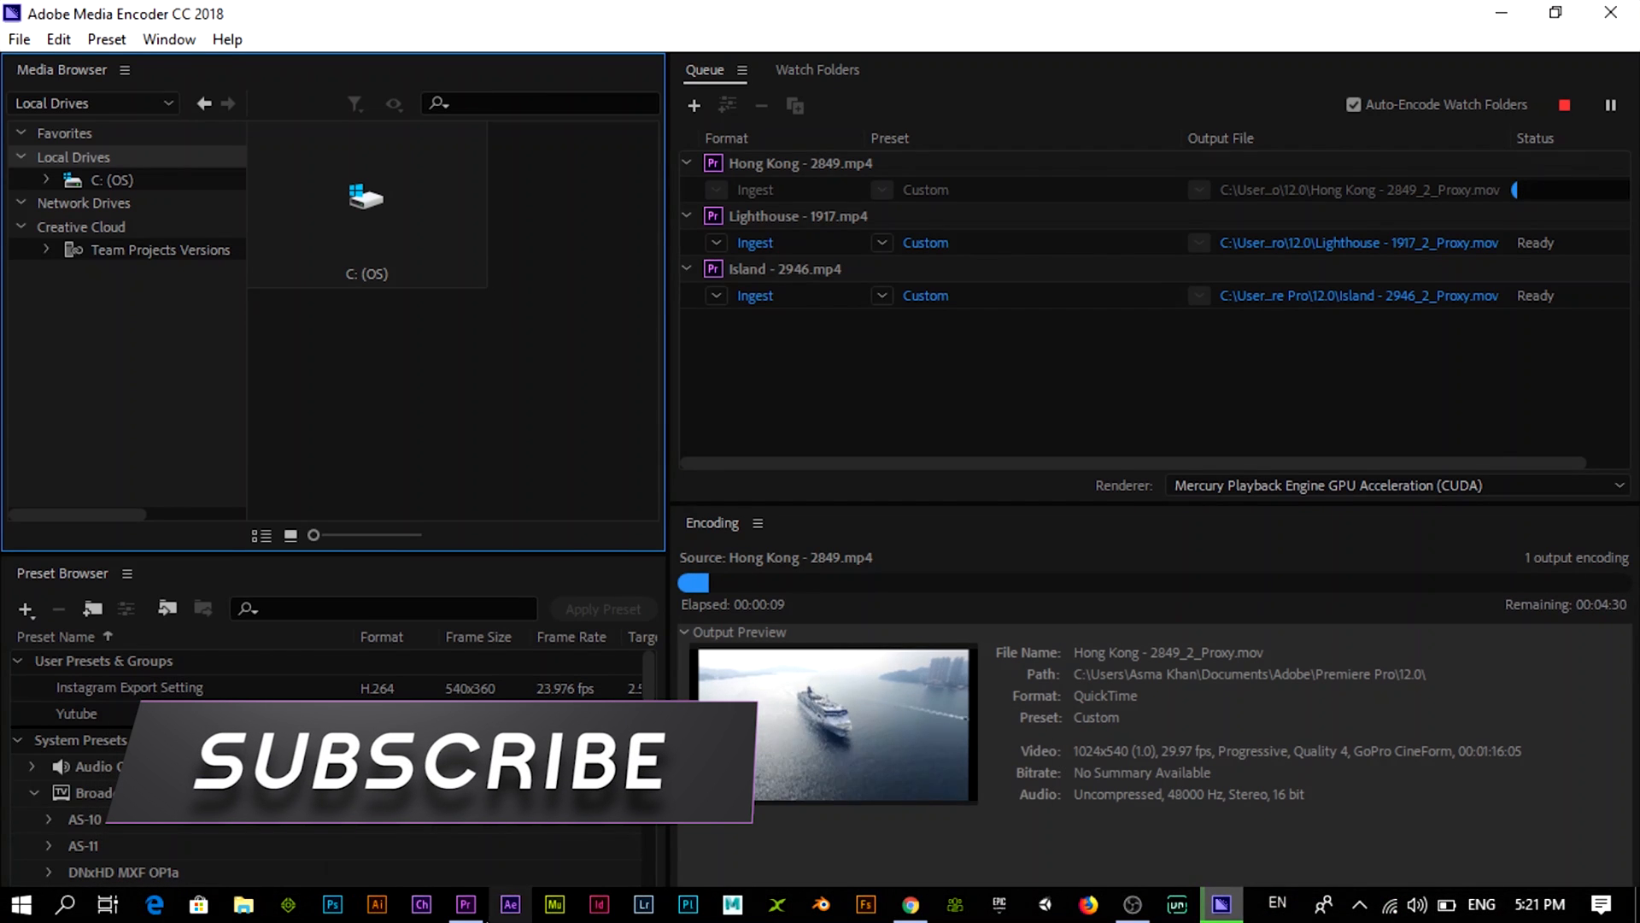
click(464, 904)
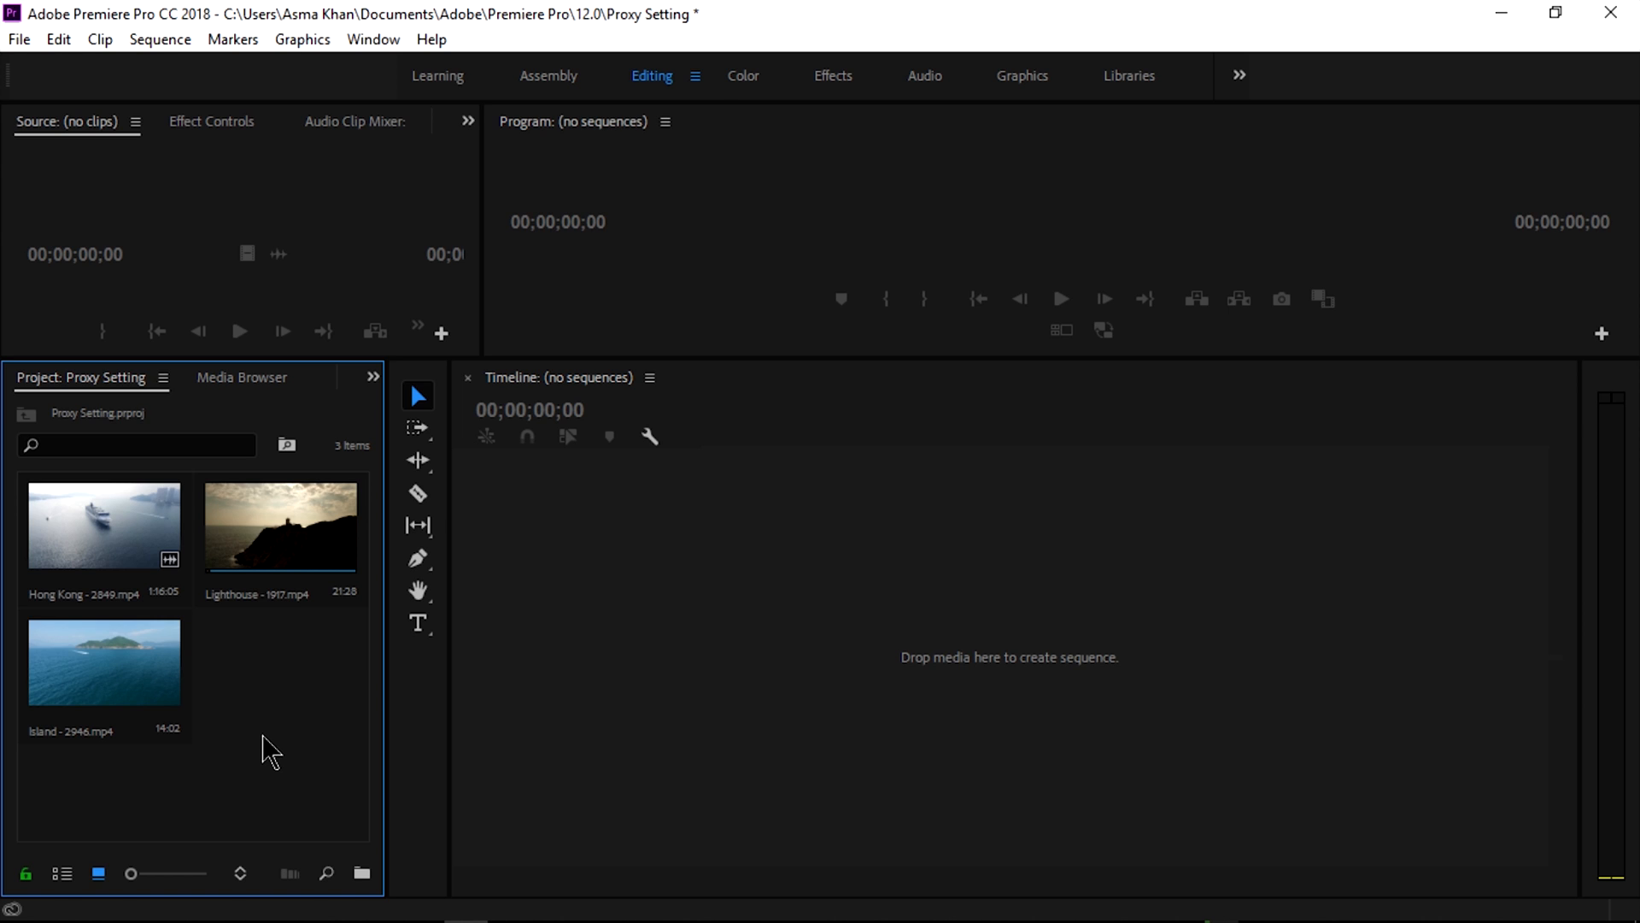
mouse_move(227, 612)
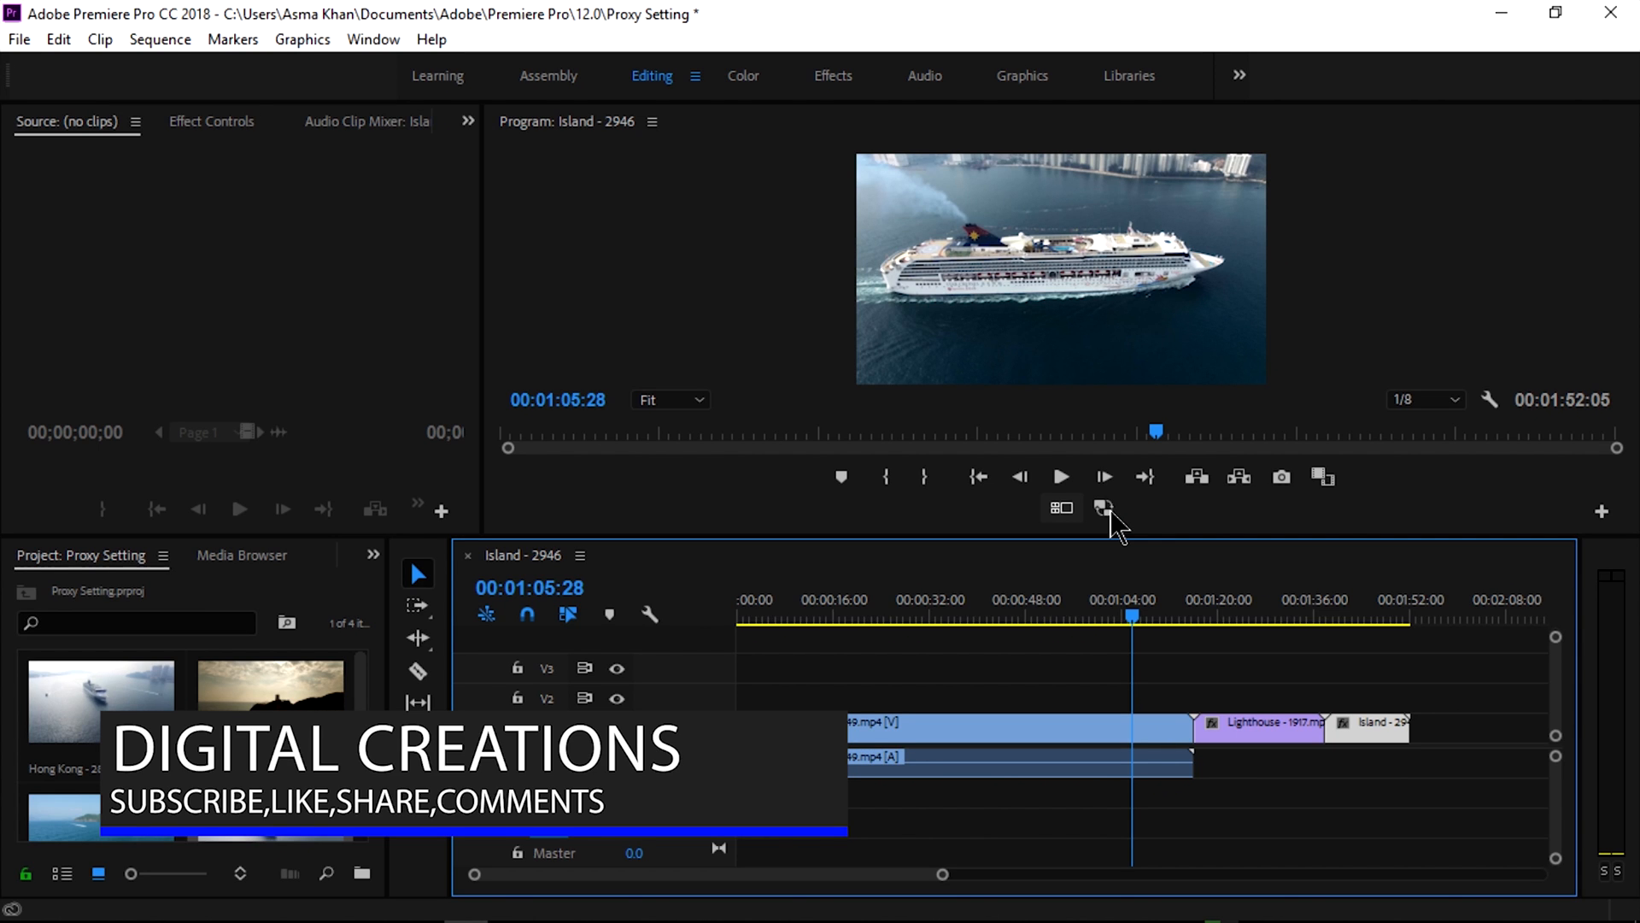
Enable Toggle Proxies for the Island - 2946 sequence and export it via File > Export > Media.
click(1060, 476)
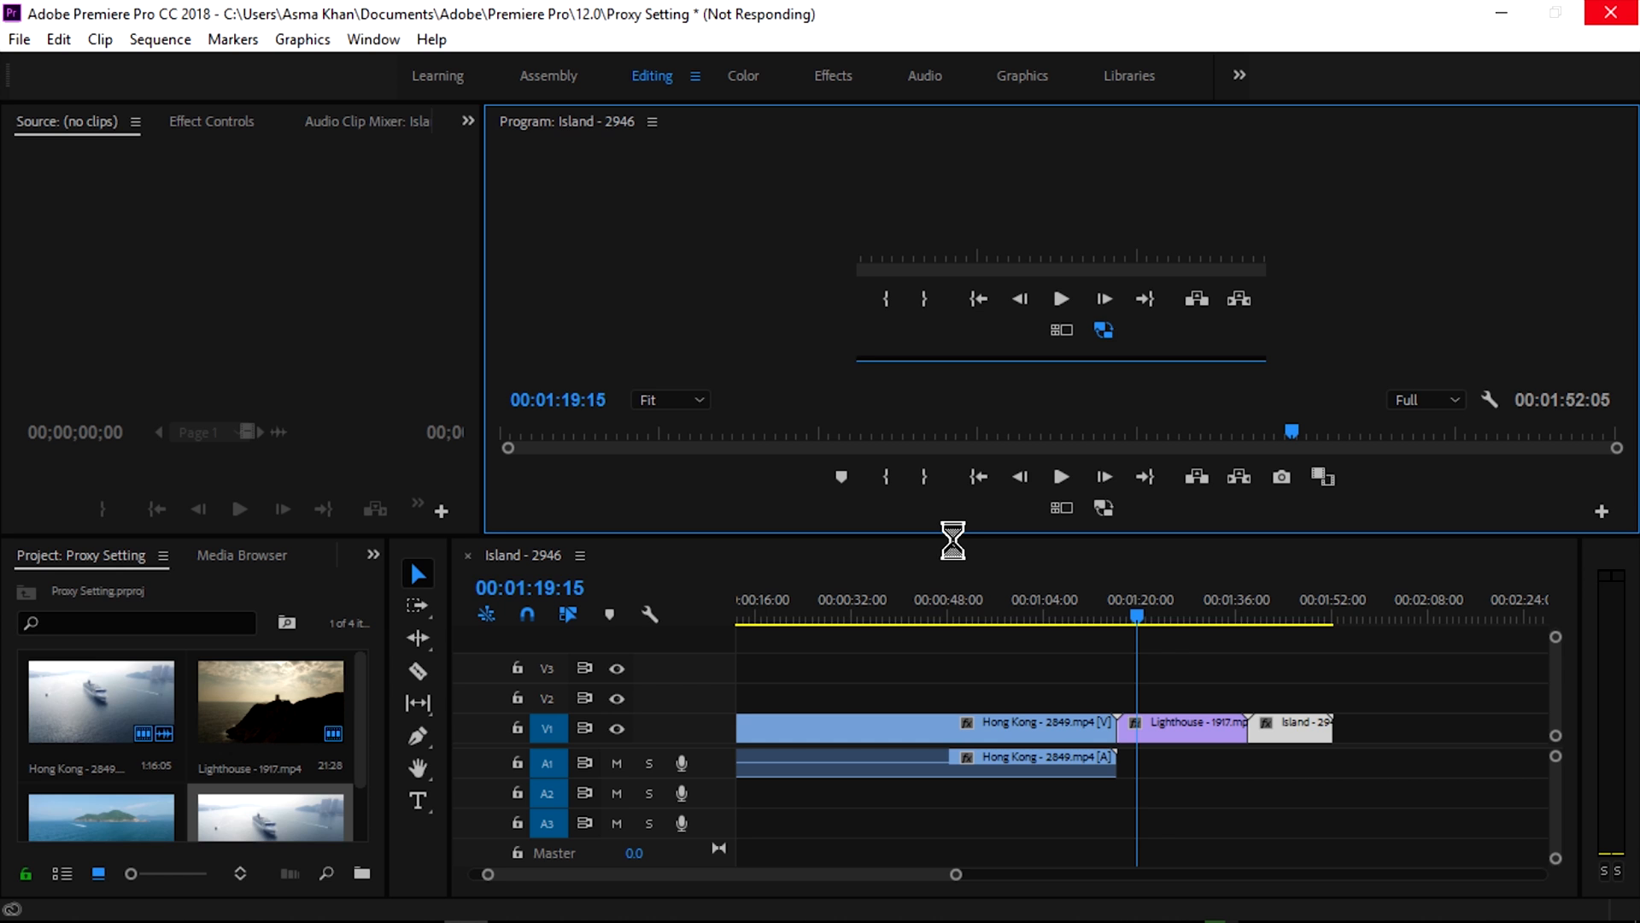
click(1261, 799)
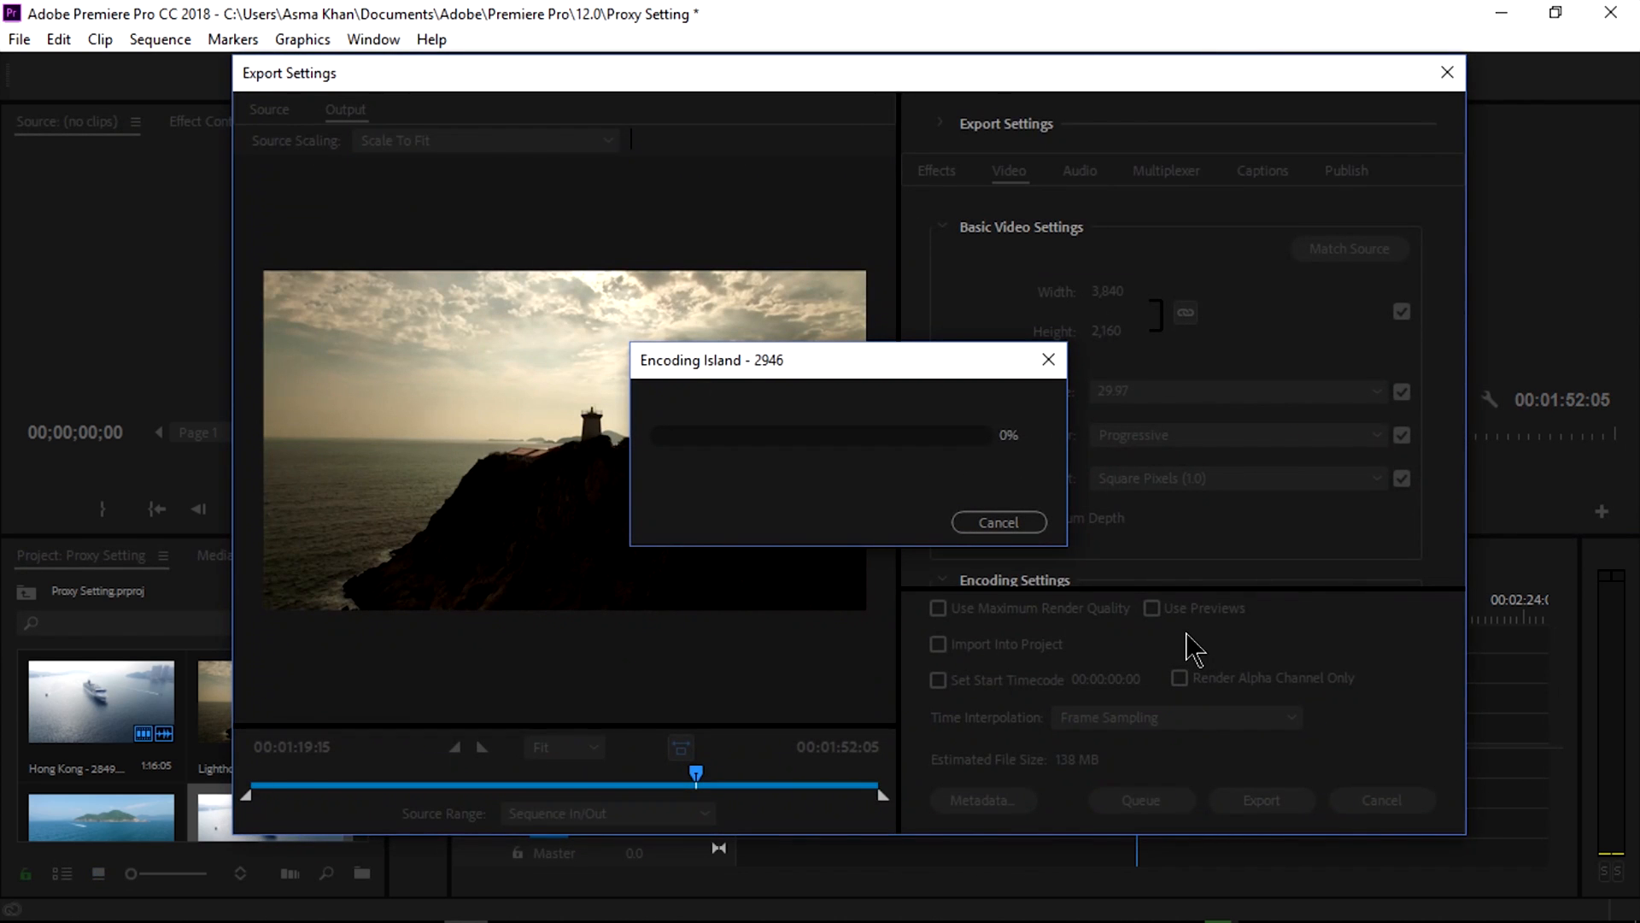